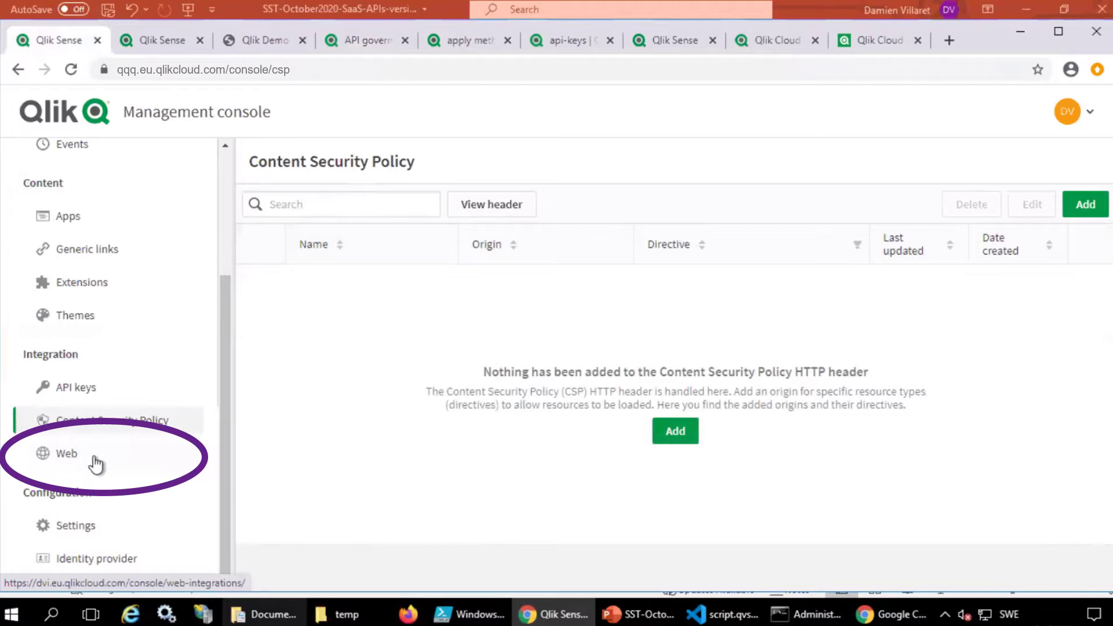
left_click(67, 454)
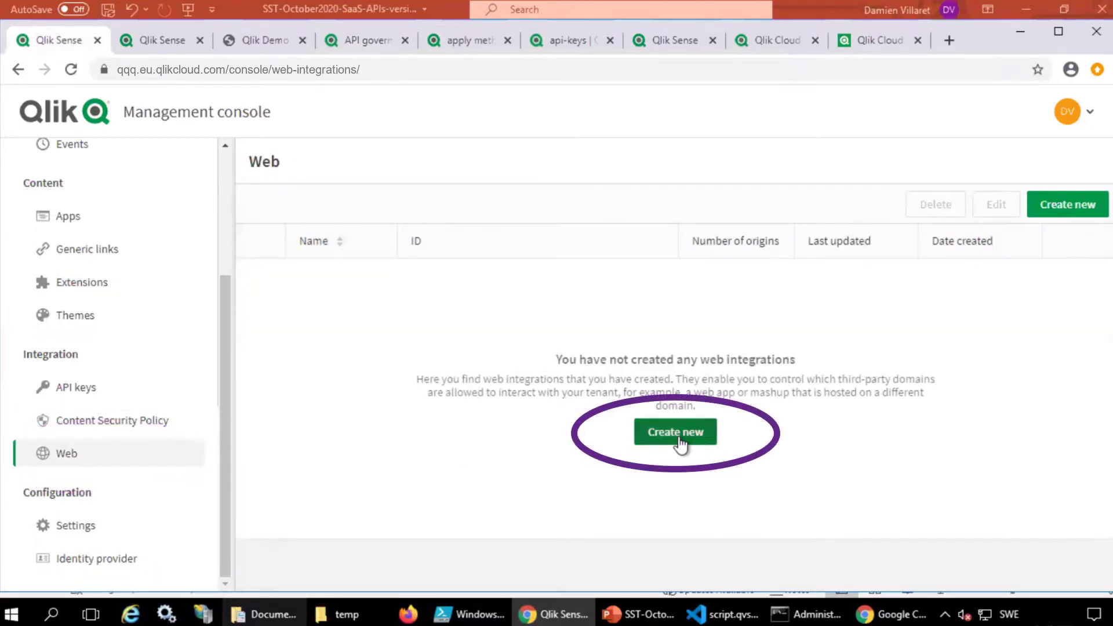
left_click(675, 431)
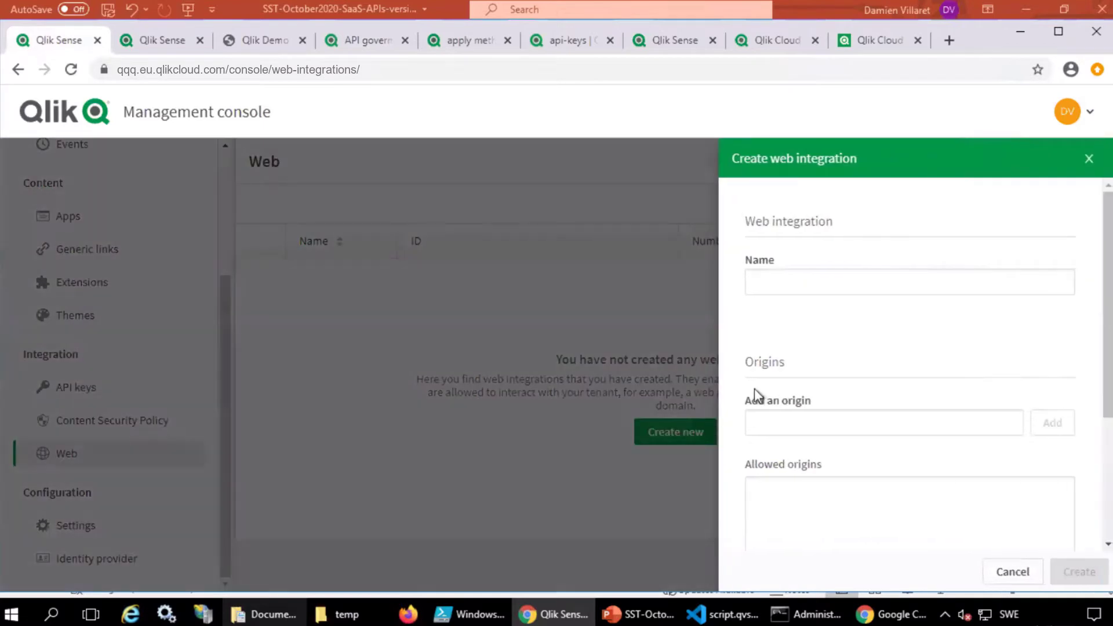
type("https://qlikserver2.domain.local")
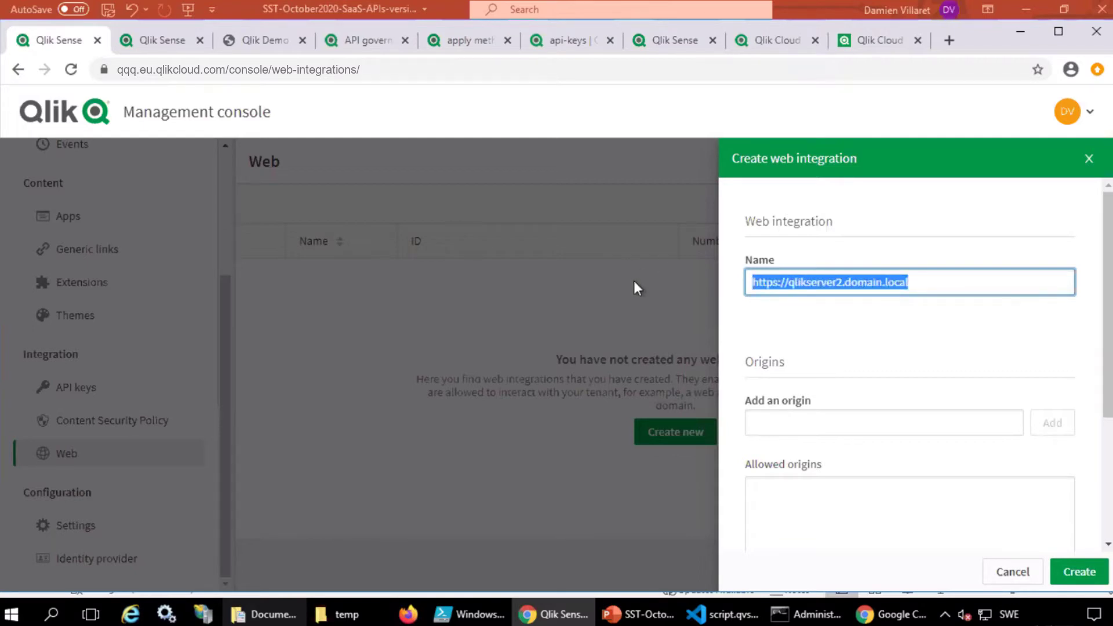
type("https://qlikserver2.domain.local")
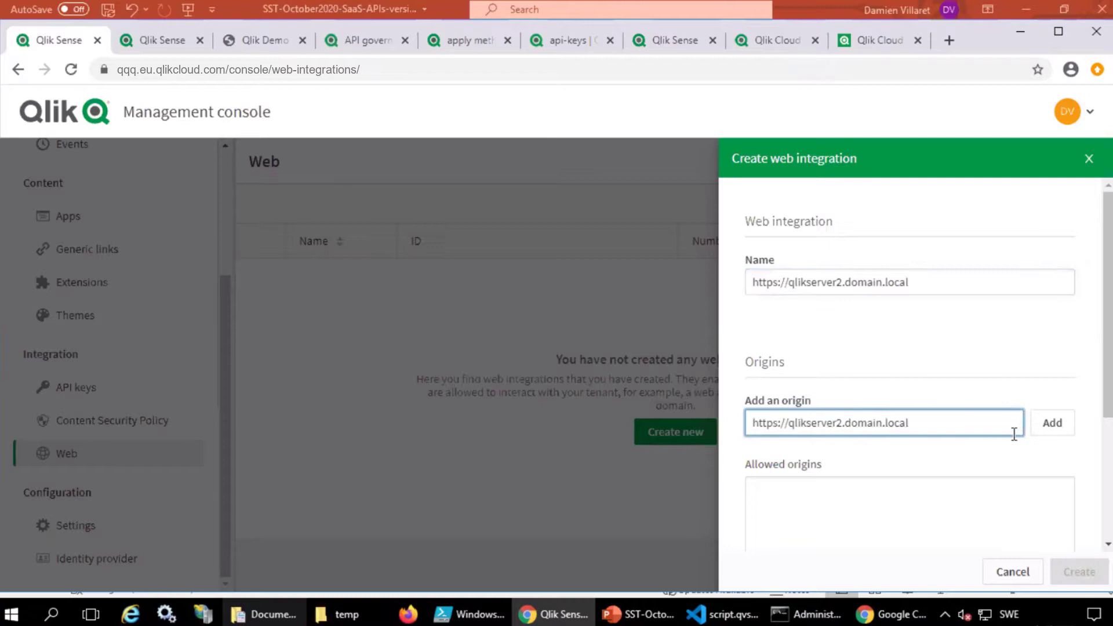
left_click(1052, 422)
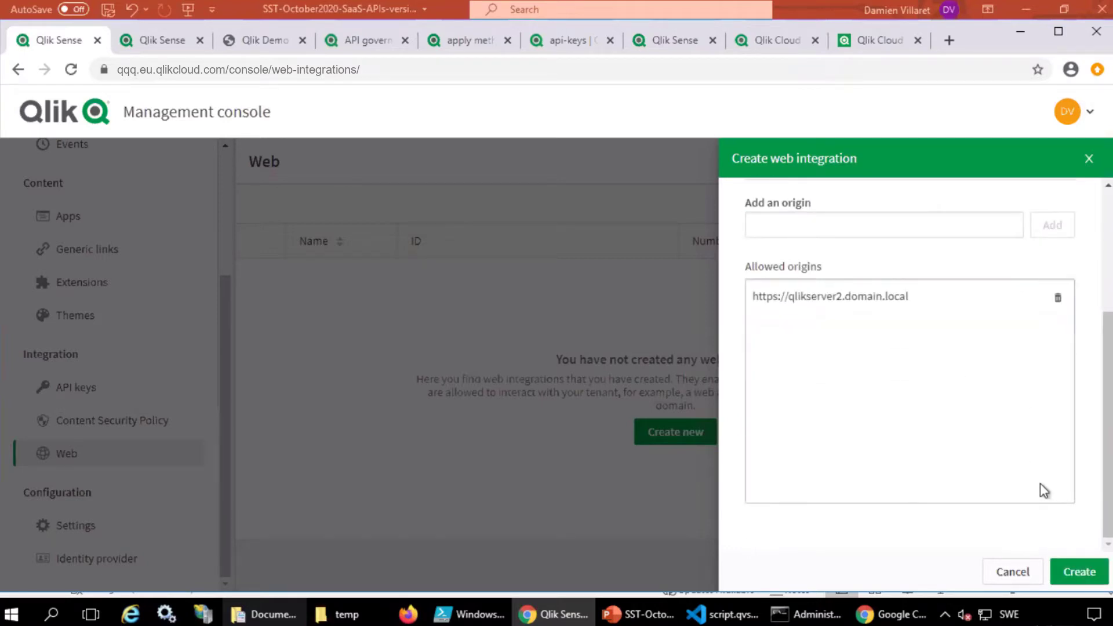
left_click(1077, 572)
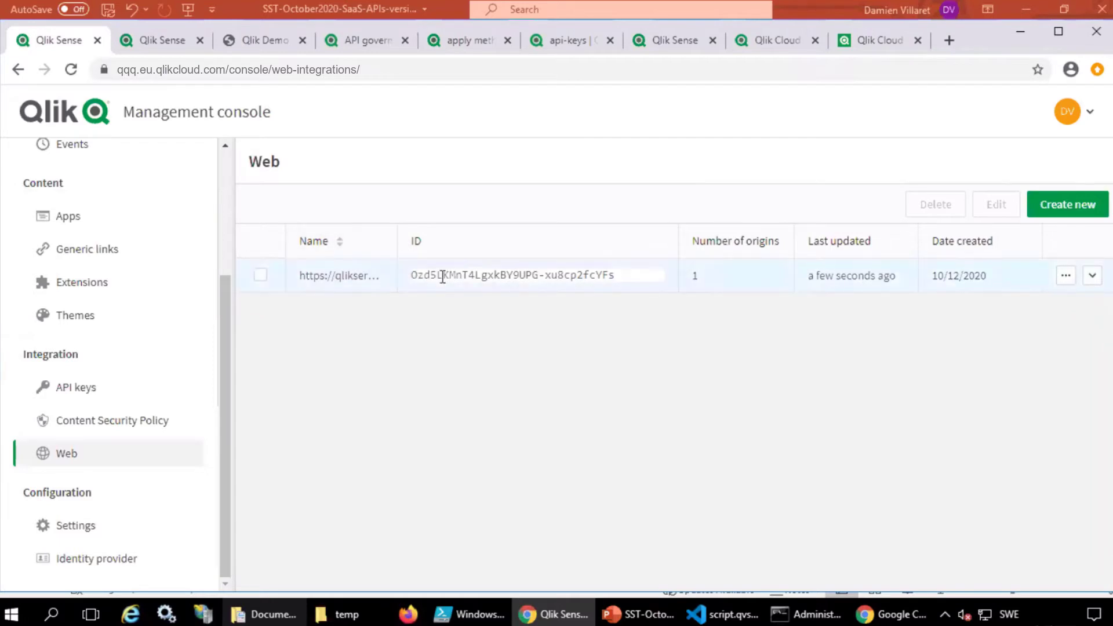
Add a Content Security Policy entry allowing qlikserver2.domain.local as a frame-ancestors origin.
left_click(260, 276)
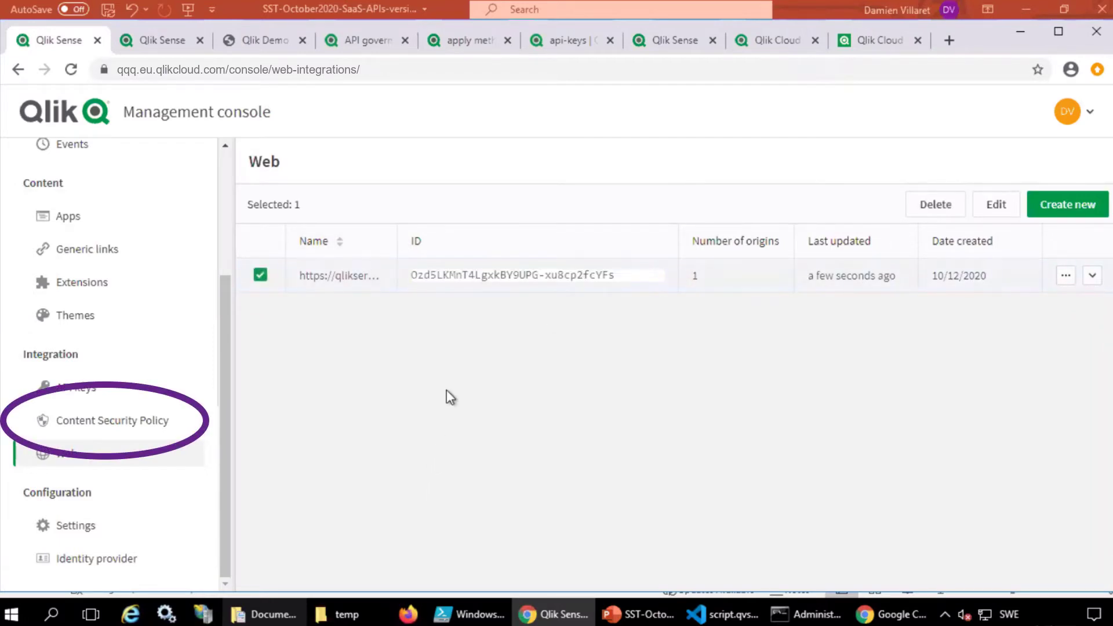
mouse_move(100, 420)
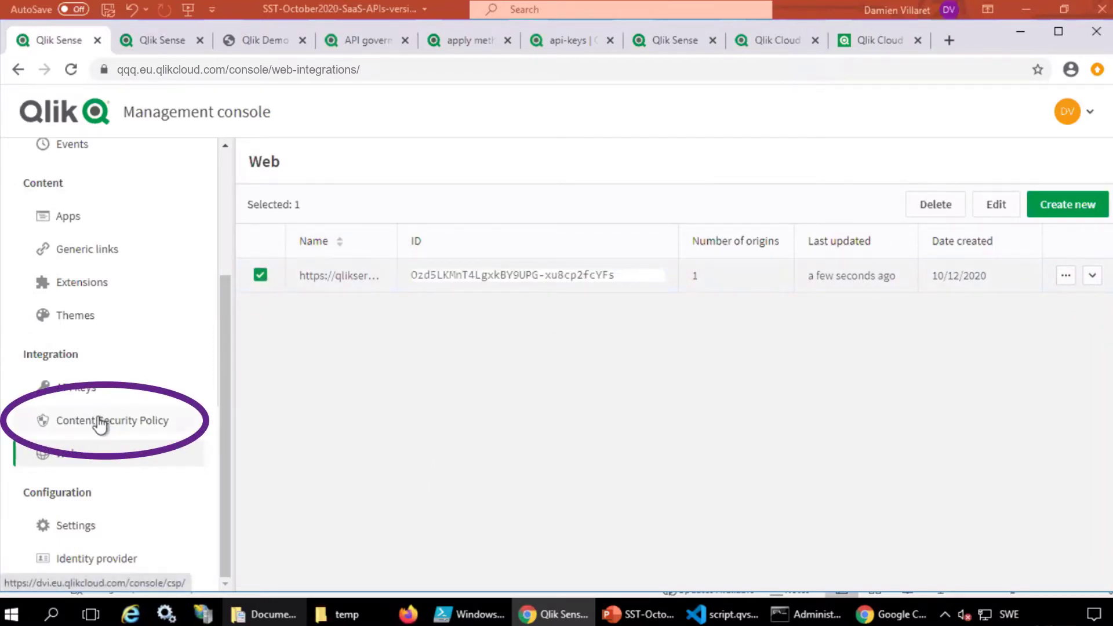
left_click(112, 420)
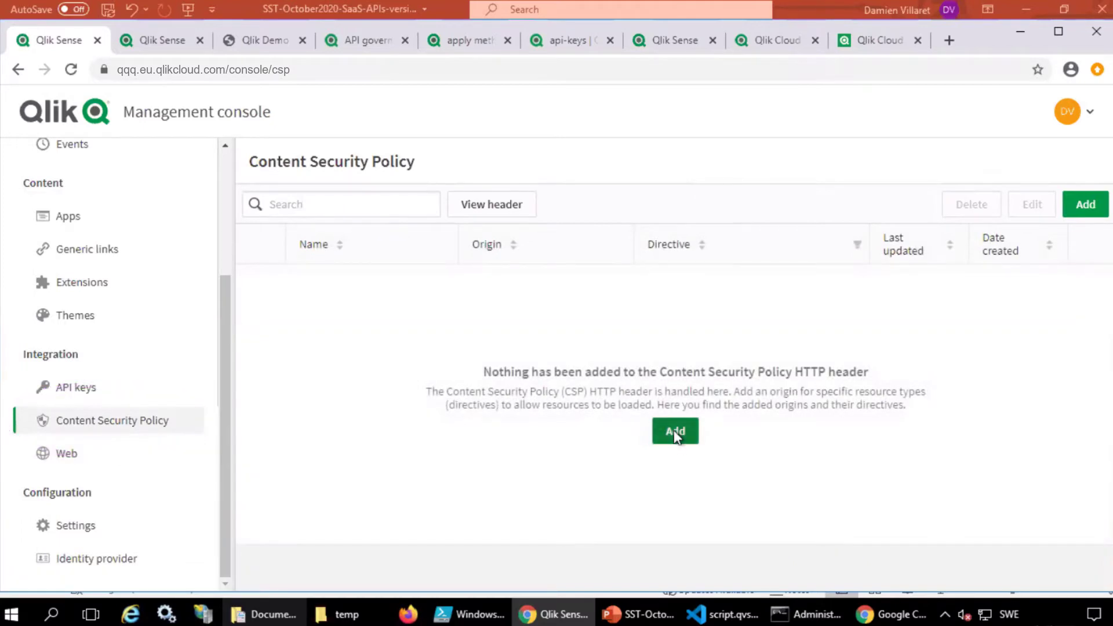
left_click(675, 431)
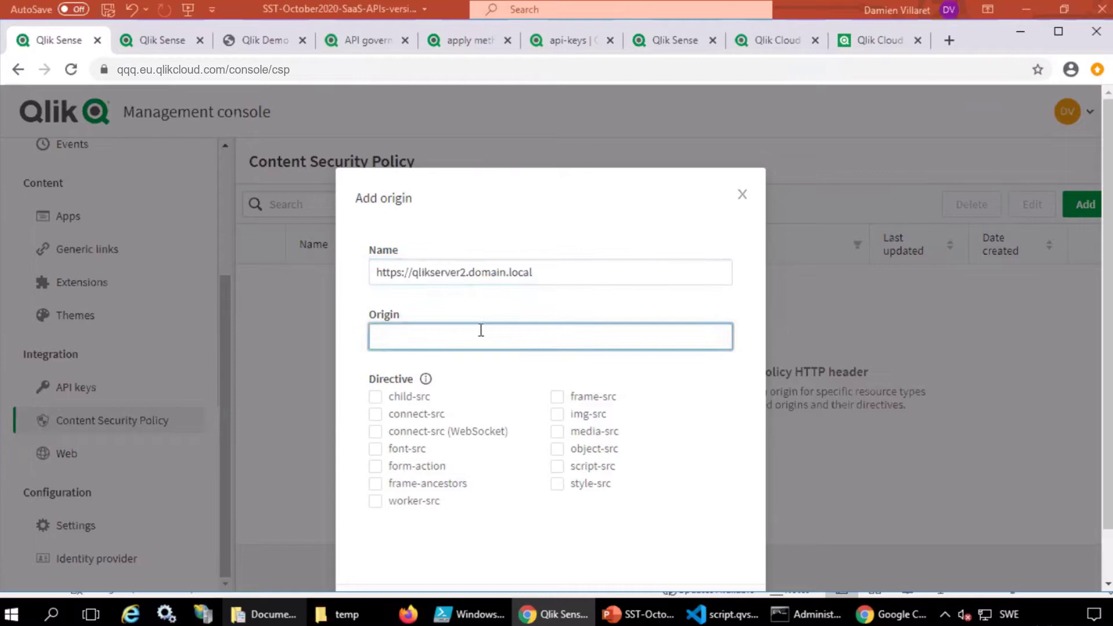
left_click(376, 427)
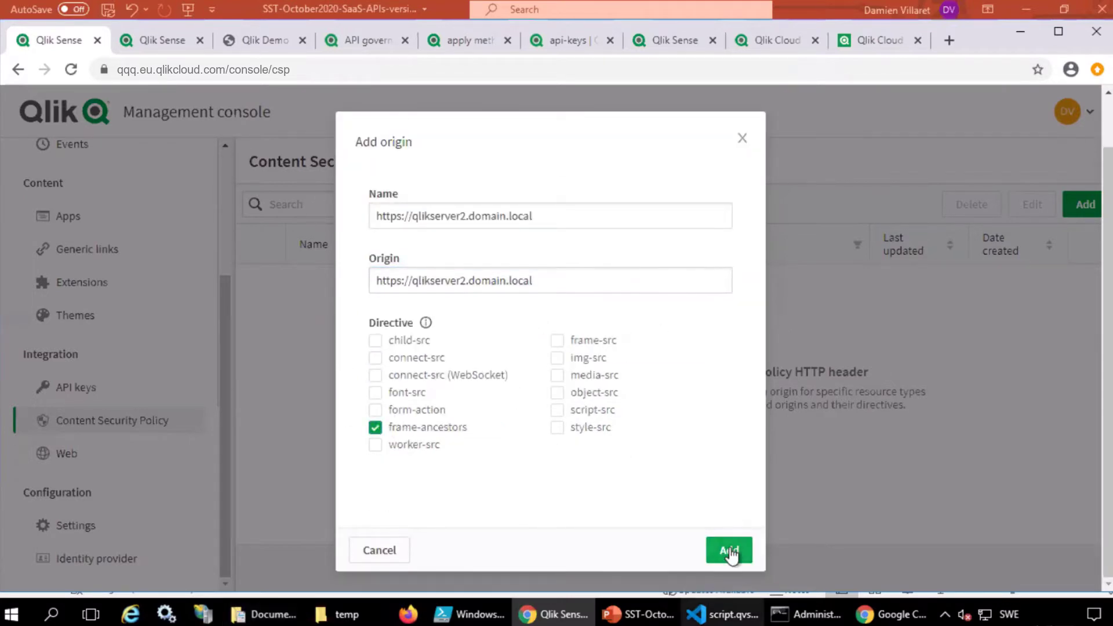
left_click(728, 550)
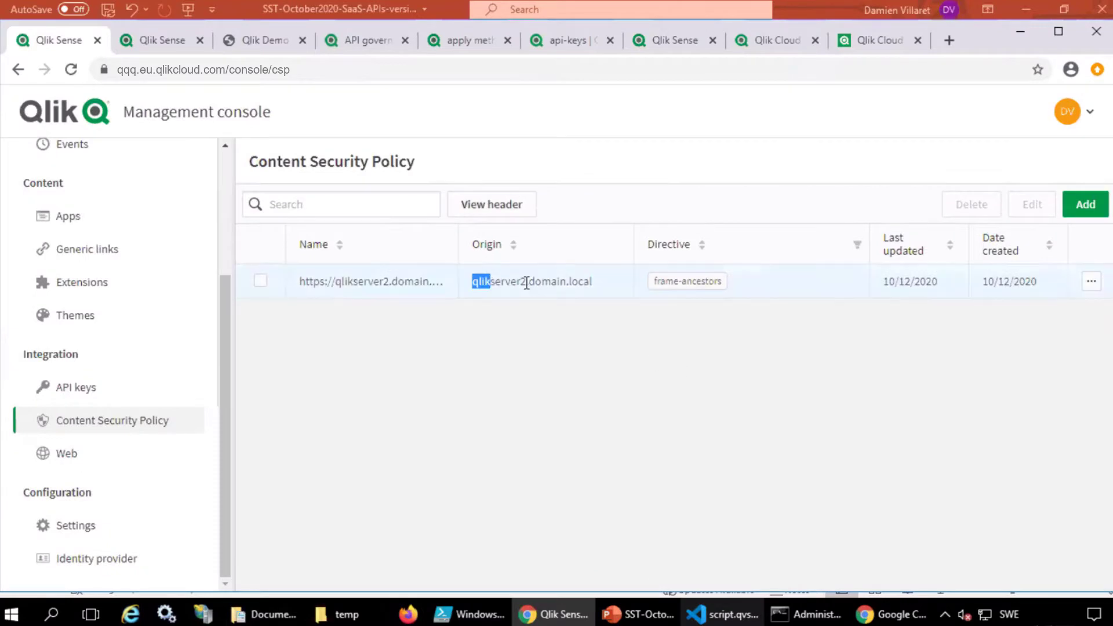
Copy the example embed code from the community article on embedding charts.
left_click(260, 281)
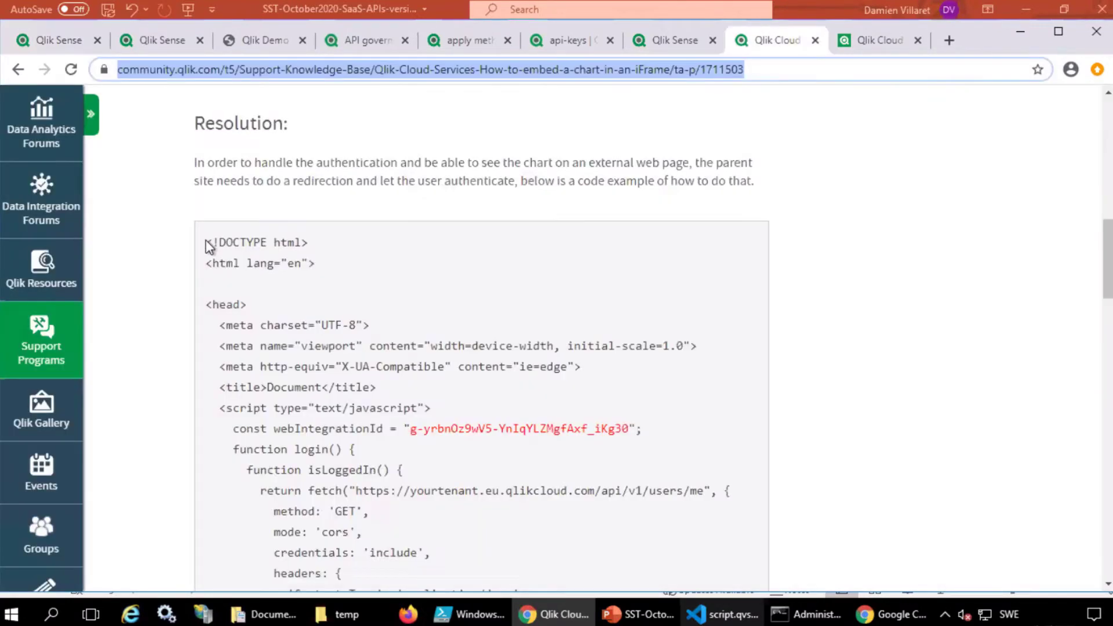
scroll("down", 3)
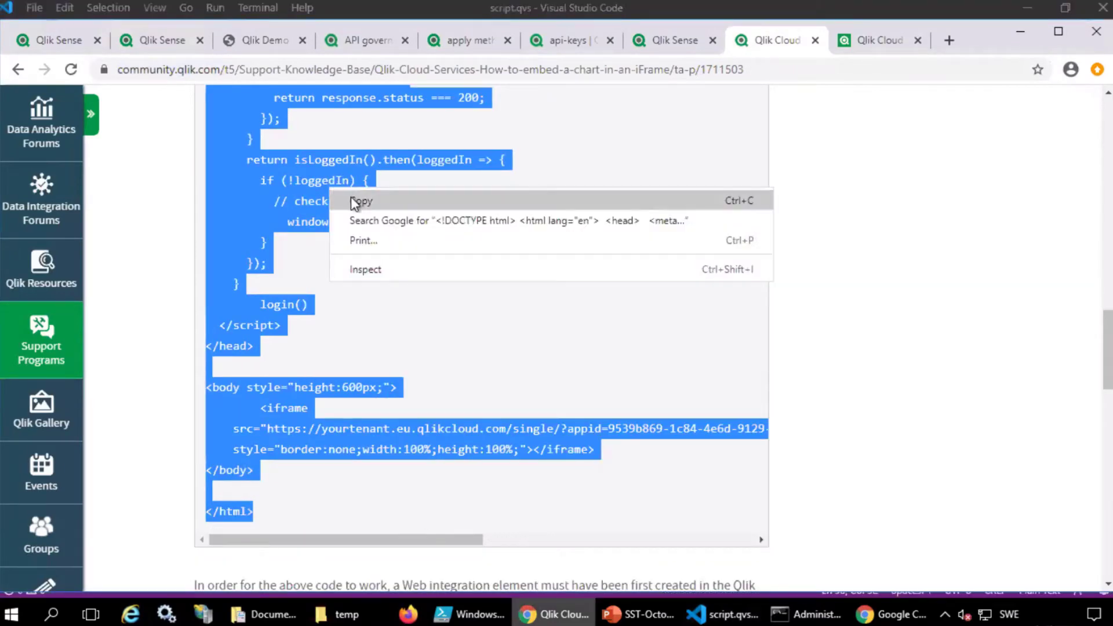
left_click(34, 8)
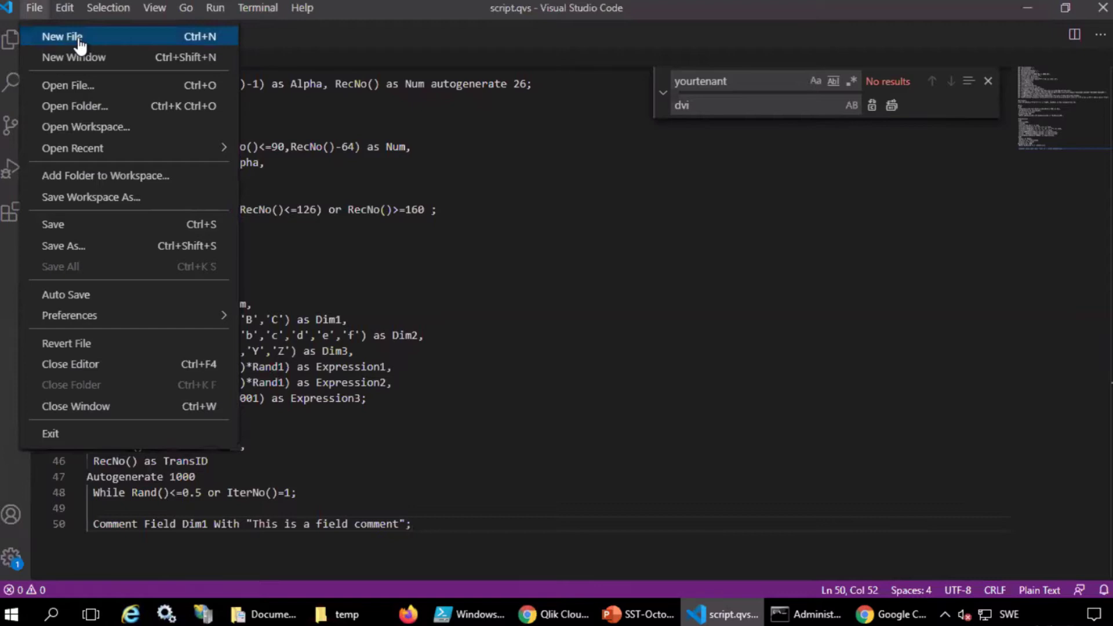
Paste the embed code into a new file and save it as iFrame.html with HTML type.
left_click(61, 36)
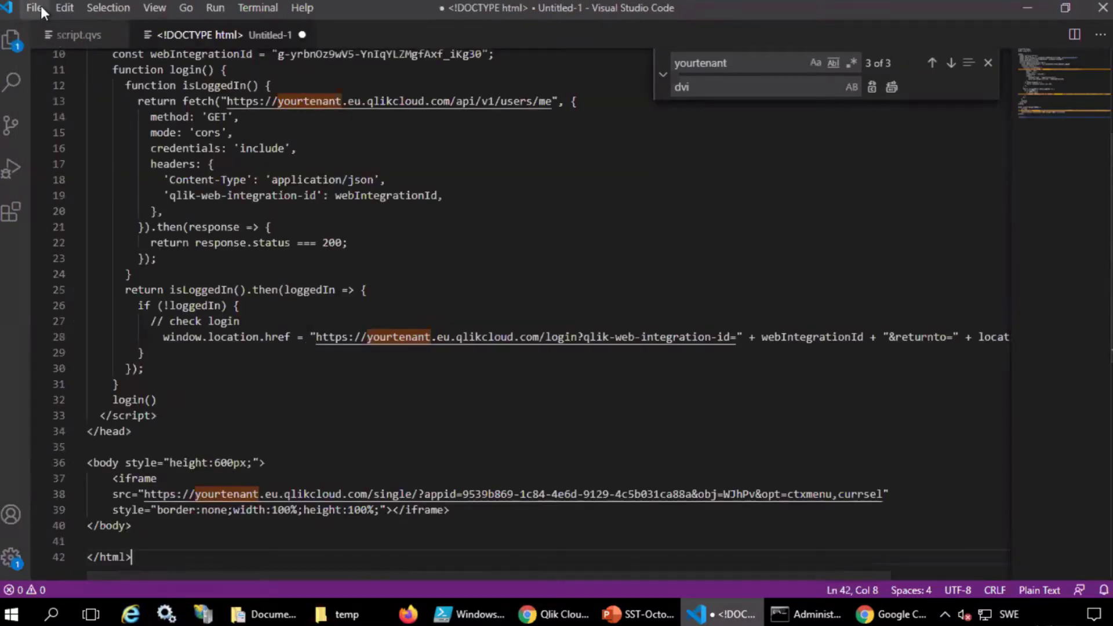
mouse_move(108, 256)
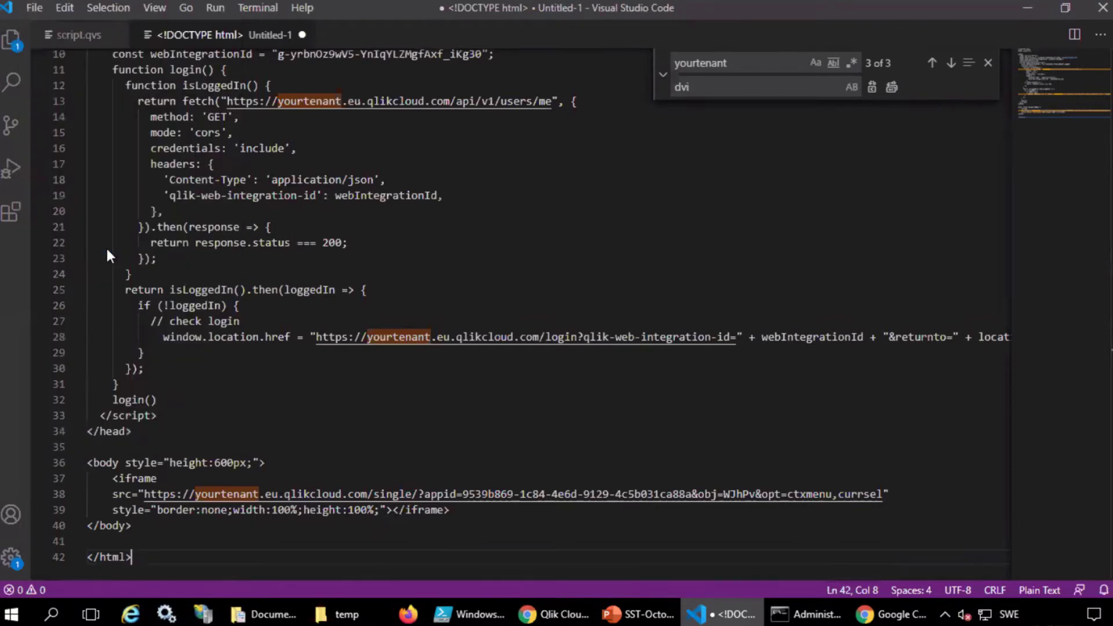
left_click(407, 448)
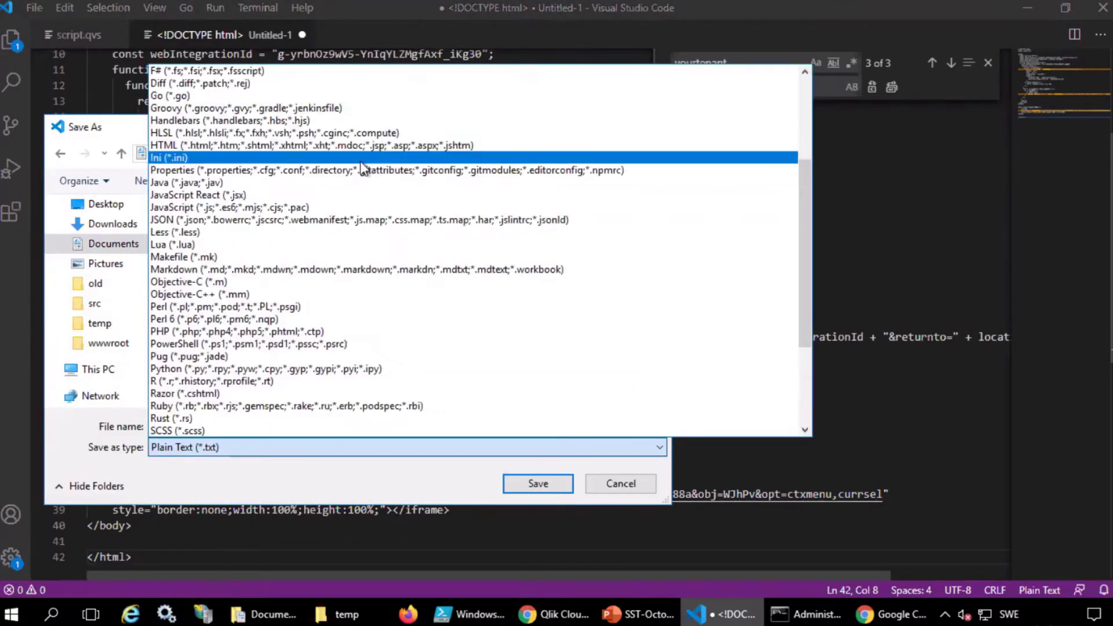
left_click(163, 145)
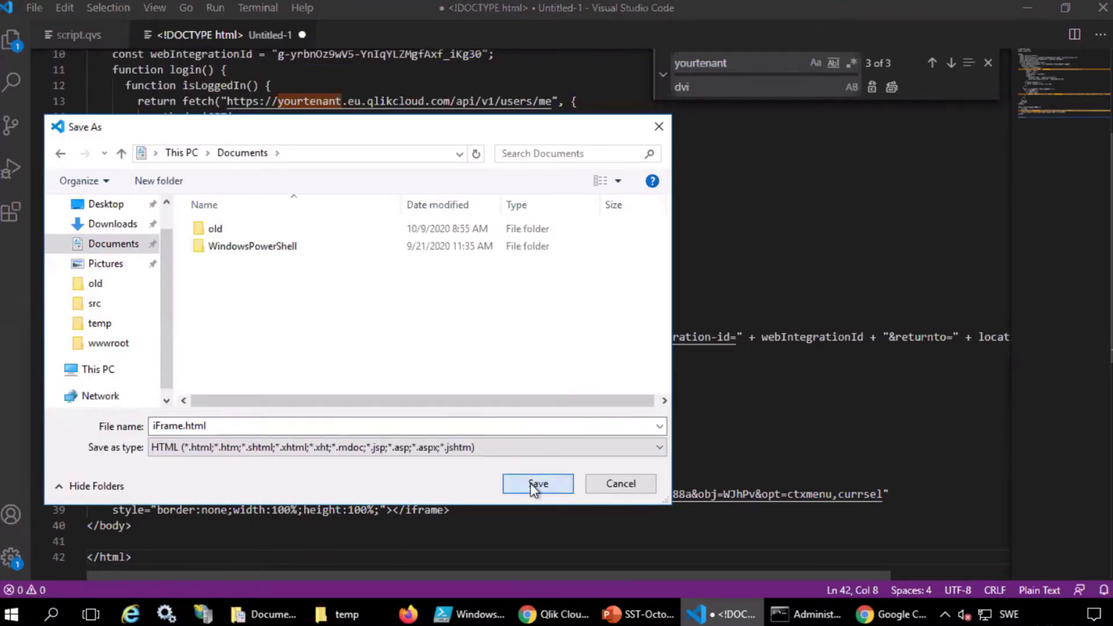
left_click(536, 484)
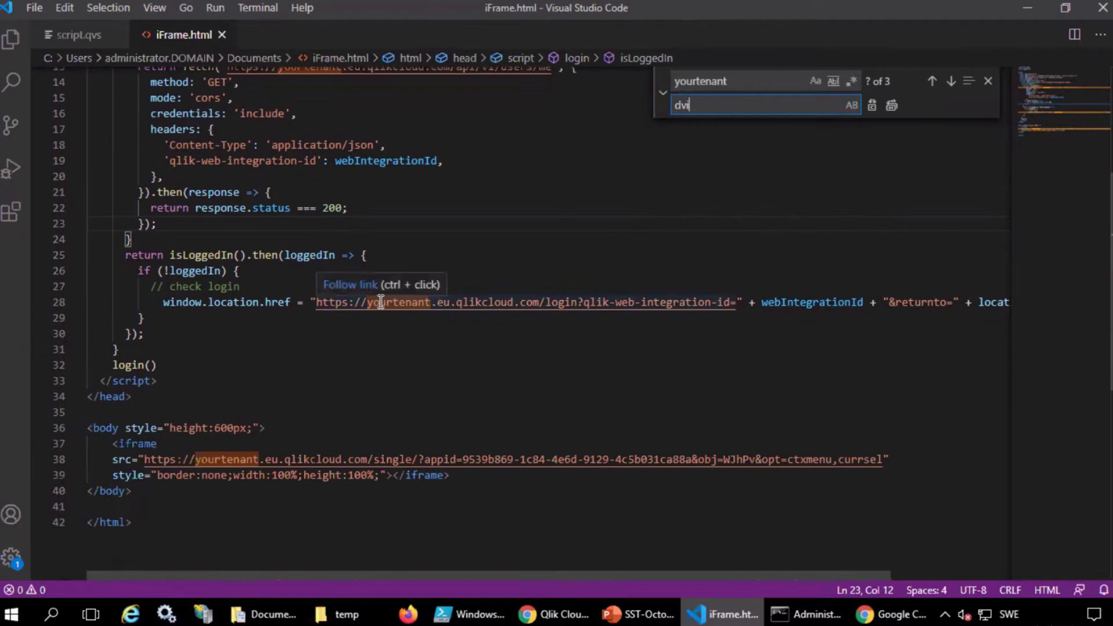
mouse_move(893, 106)
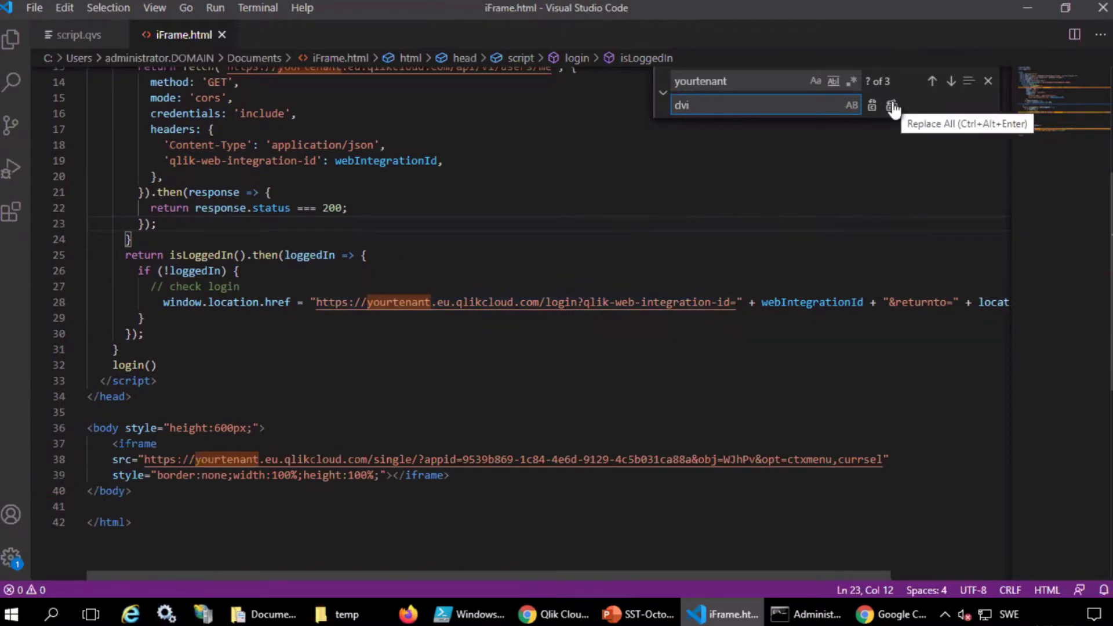
Replace every yourtenant placeholder with dvi and the sample web integration ID.
left_click(891, 106)
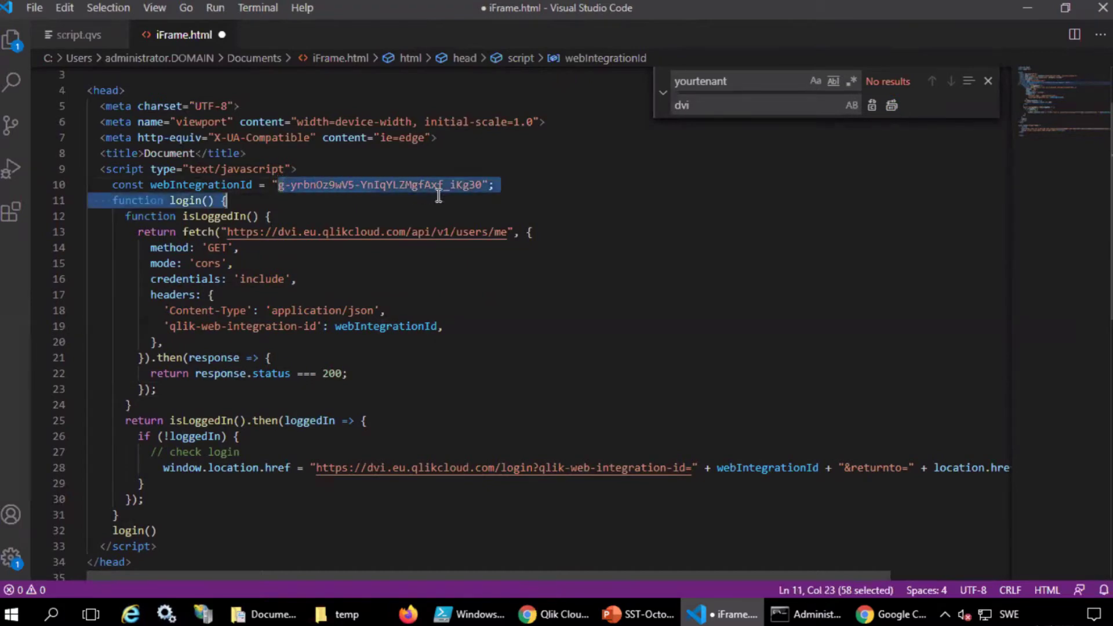
right_click(510, 276)
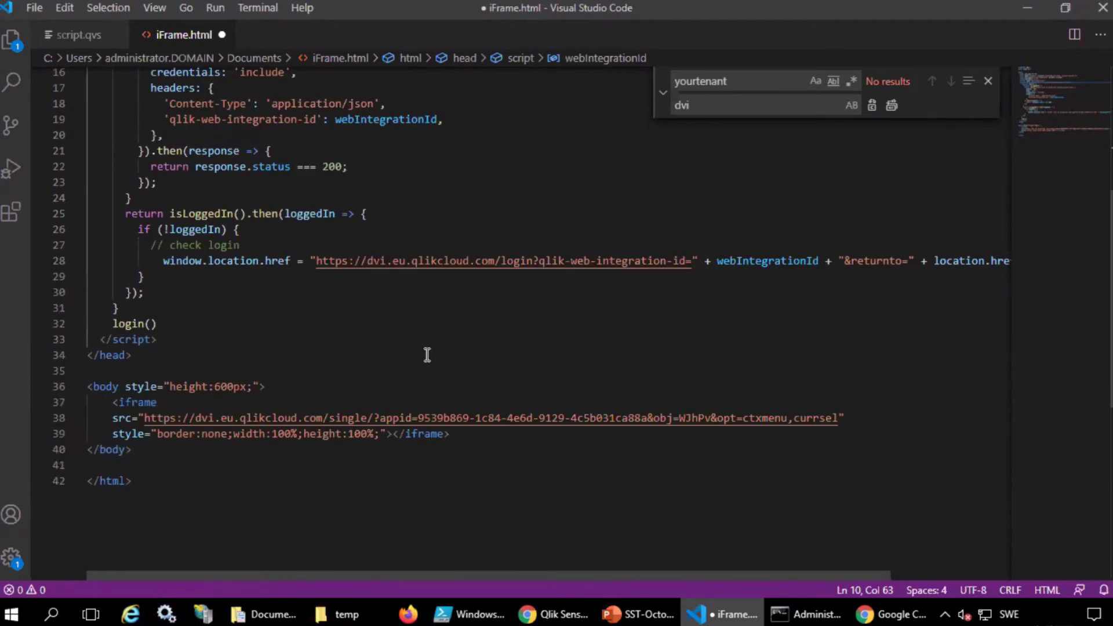
mouse_move(467, 437)
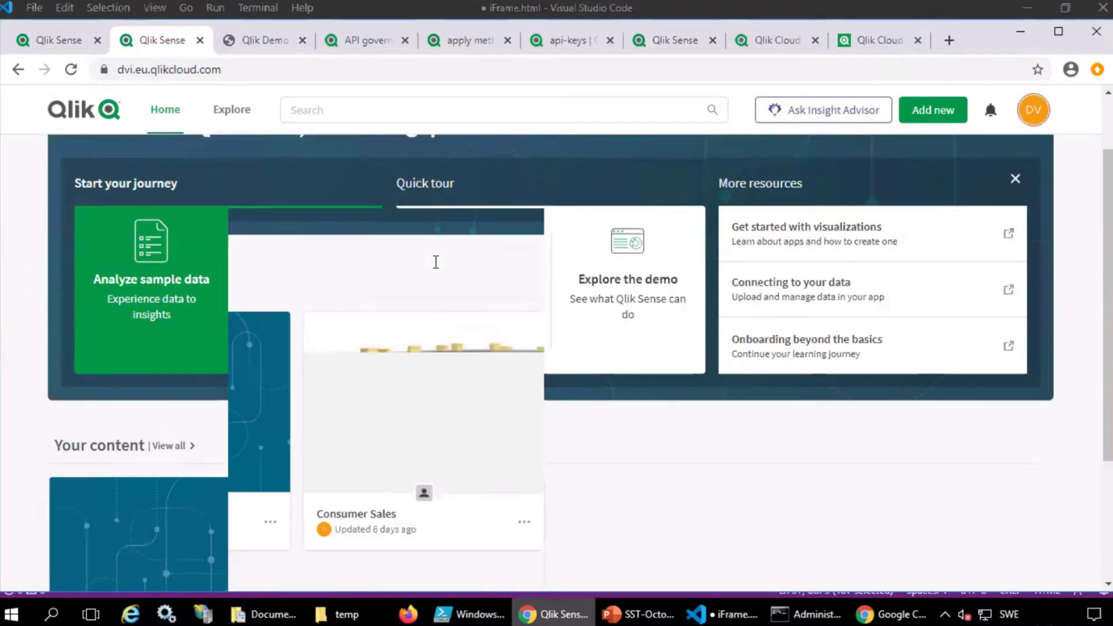
Open the Consumer Sales app from the Qlik Cloud hub to its sheet overview.
scroll("down", 3)
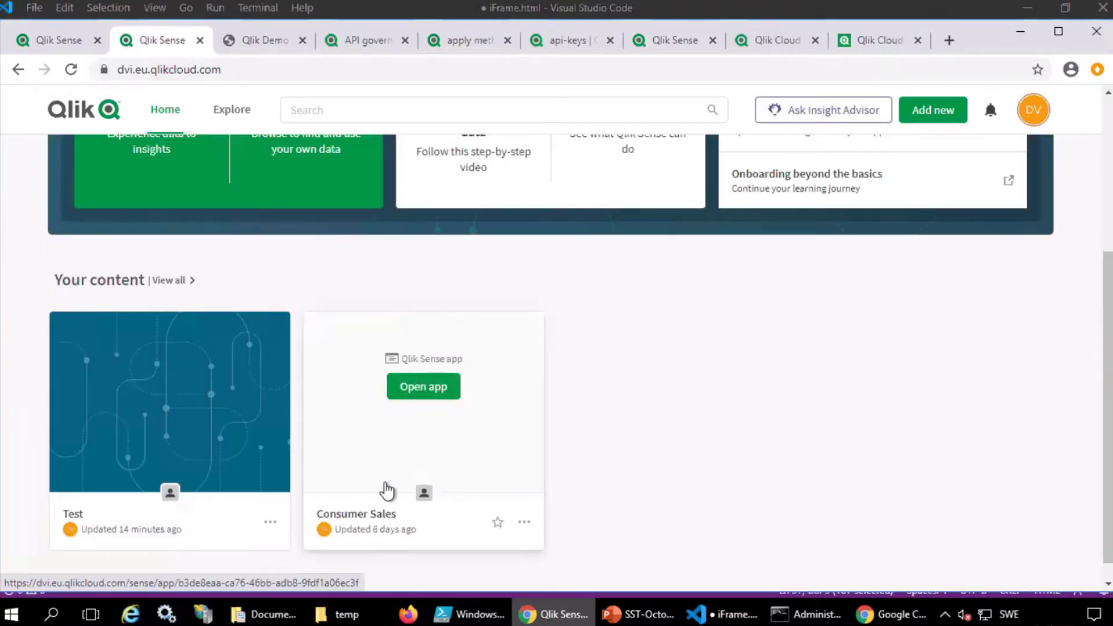
left_click(260, 39)
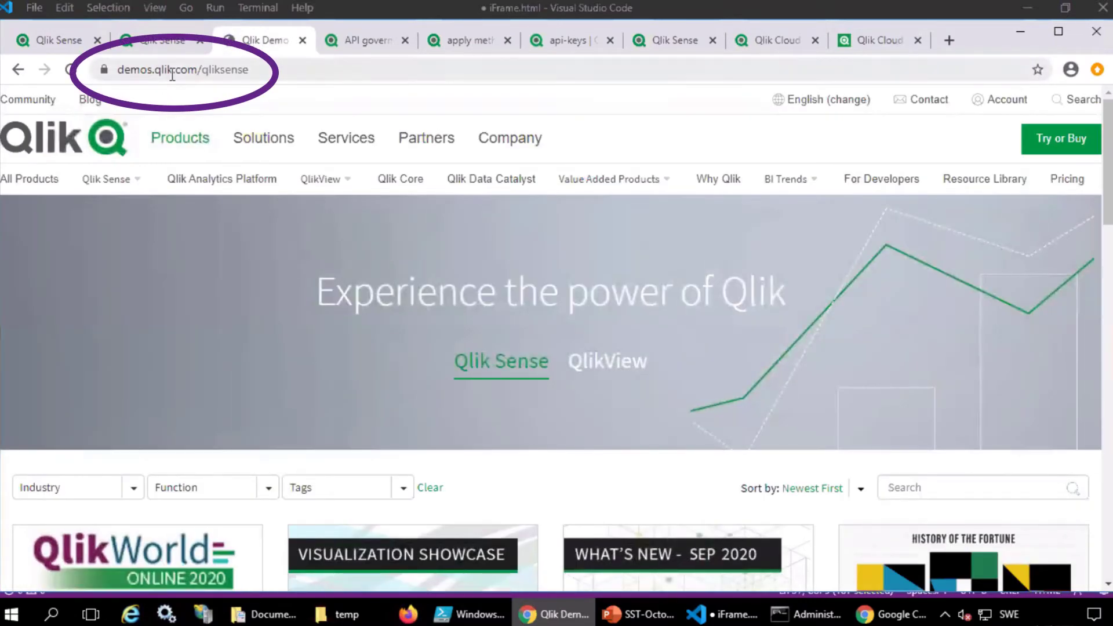
left_click(160, 40)
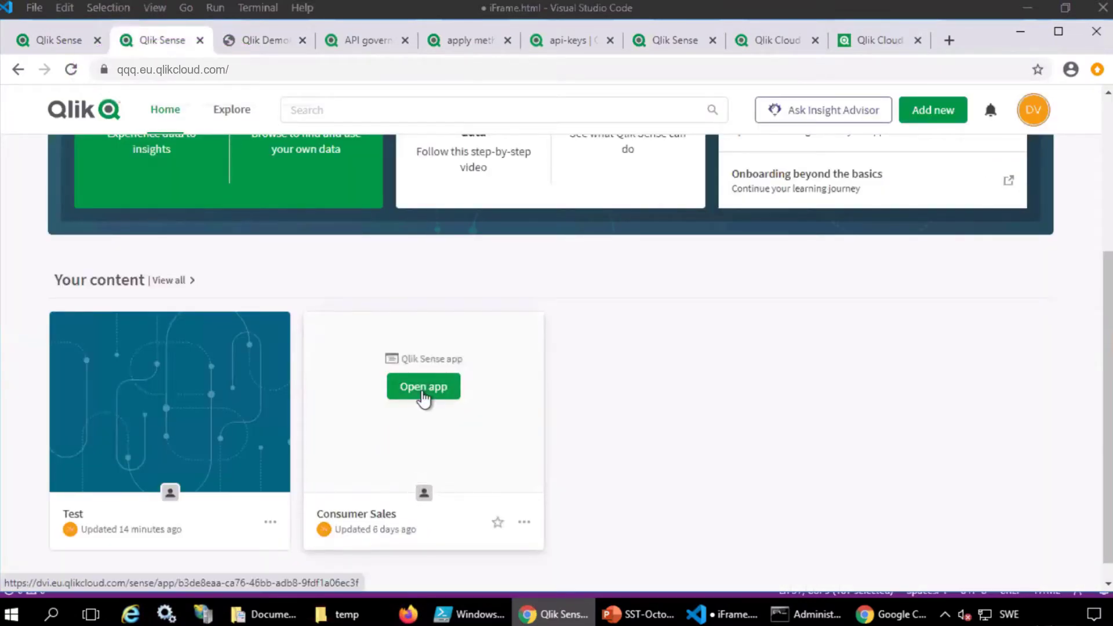
left_click(424, 386)
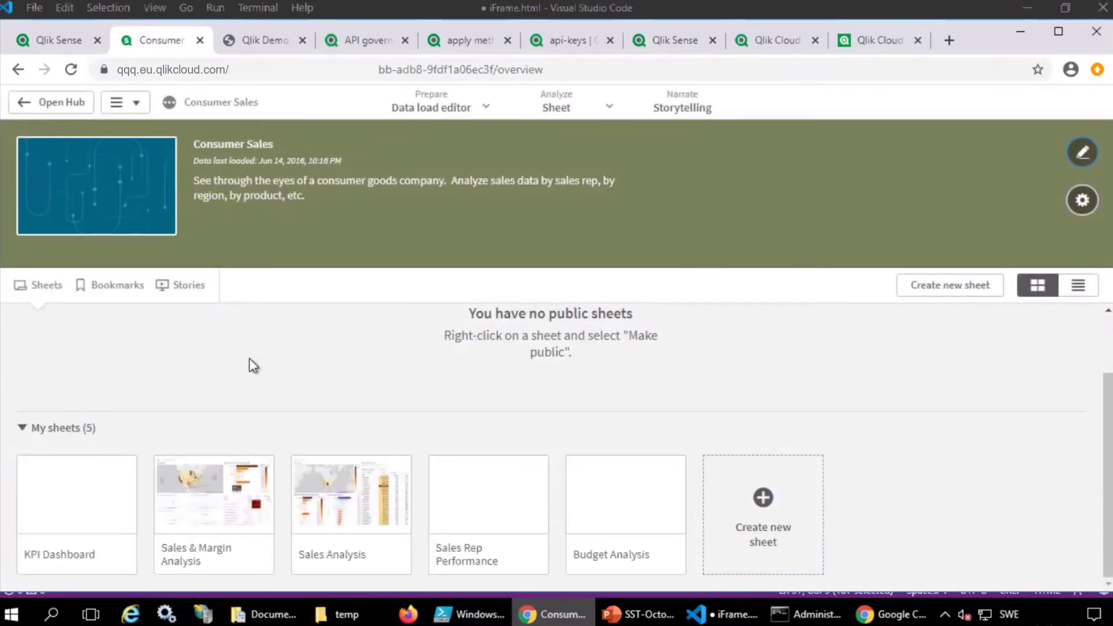
Copy the Sales $ by State map's iframe embed code from the Sales & Margin Analysis sheet.
double_click(213, 494)
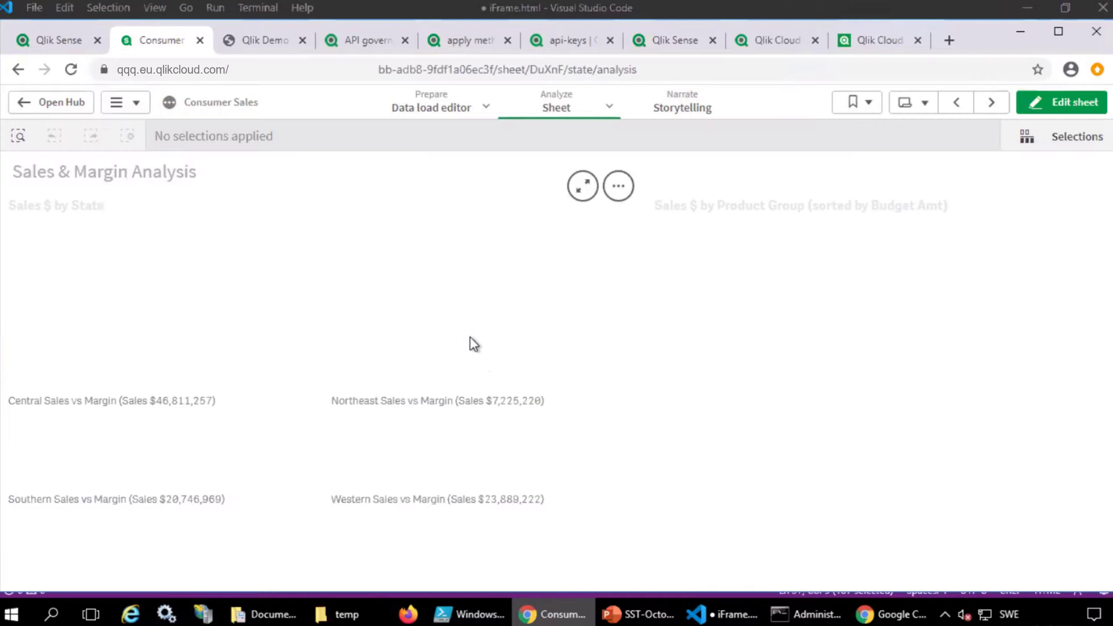
left_click(617, 186)
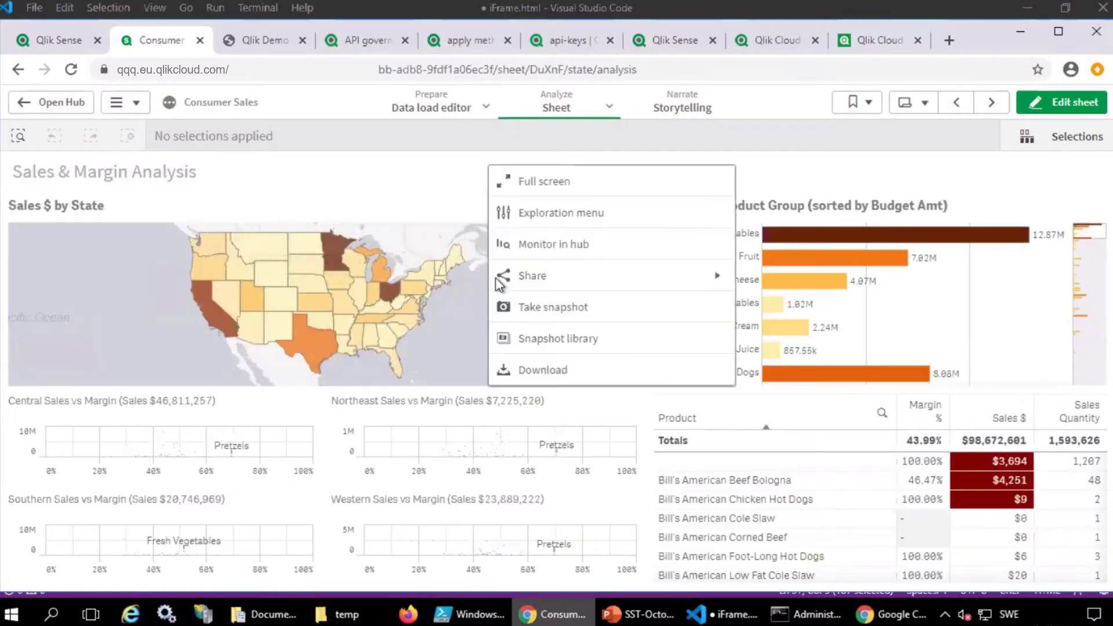
left_click(532, 276)
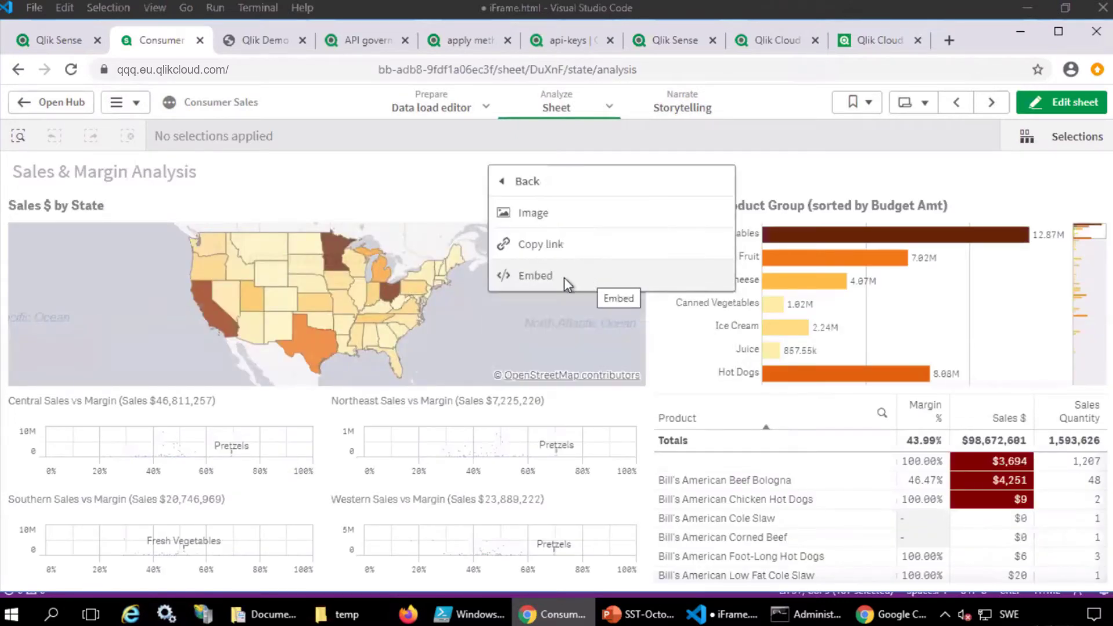
left_click(534, 276)
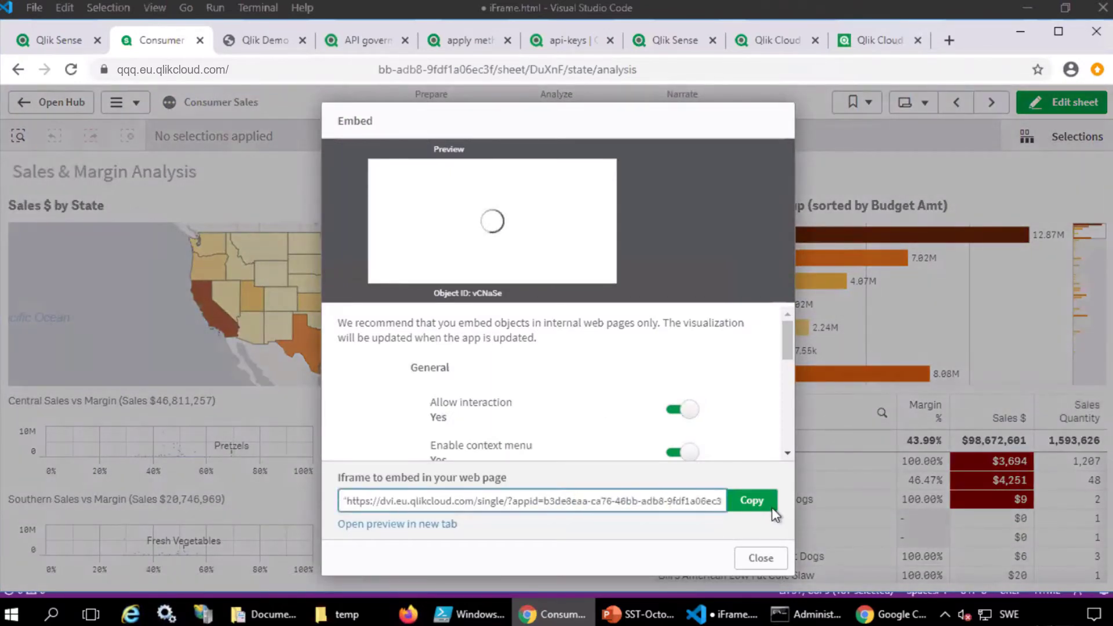
left_click(721, 615)
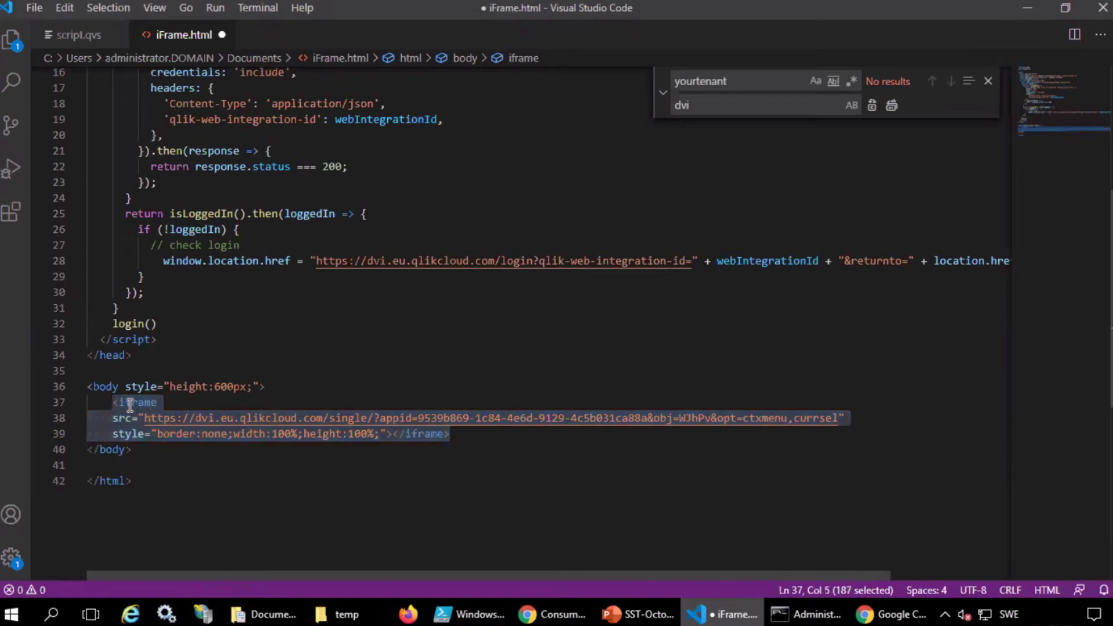
Paste the copied iframe over the old one in iFrame.html and bring up File Explorer.
right_click(129, 403)
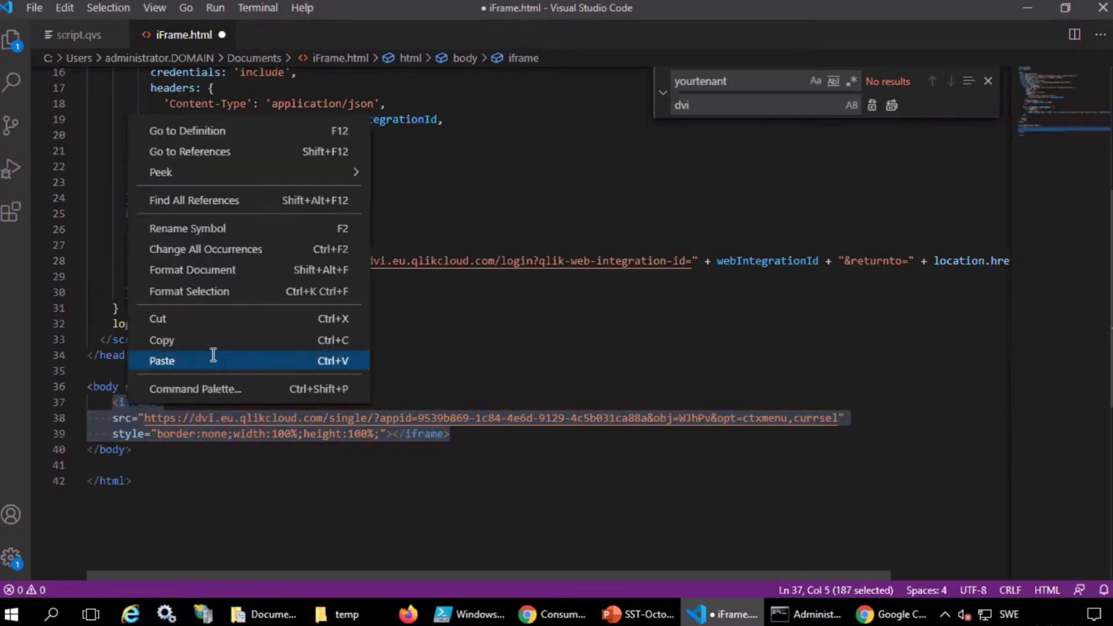
left_click(161, 360)
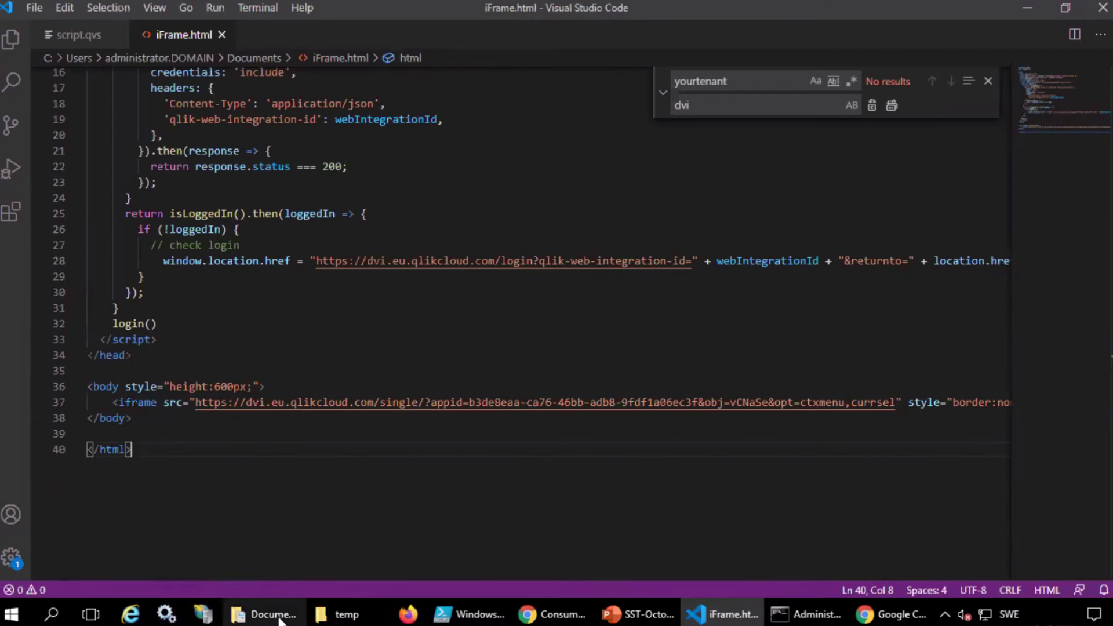
left_click(268, 615)
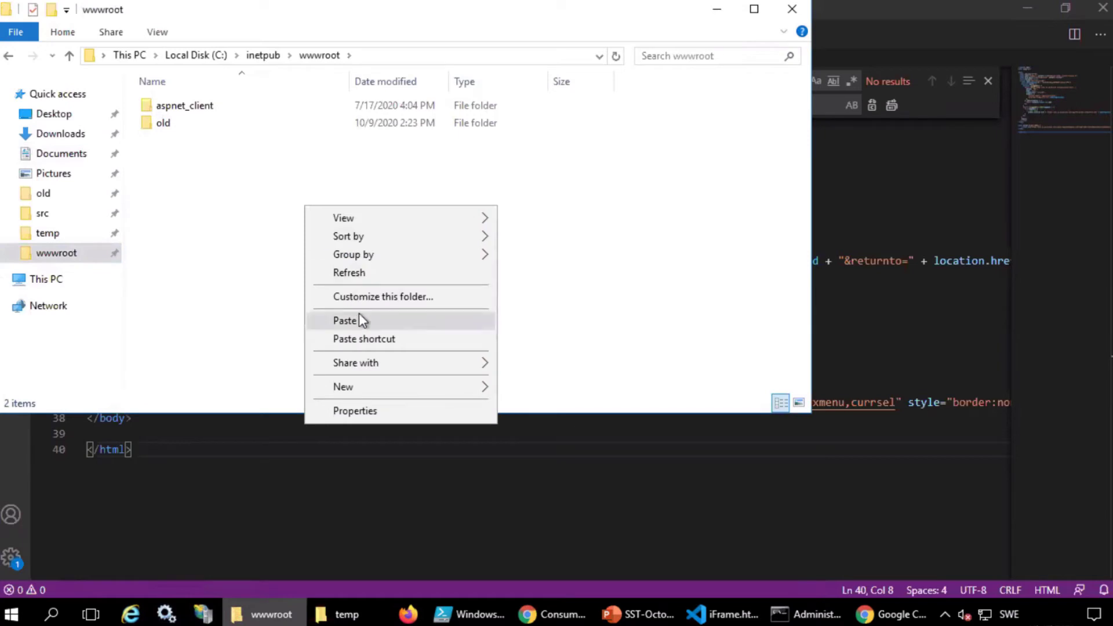
Paste iFrame.html into C:\inetpub\wwwroot.
left_click(346, 320)
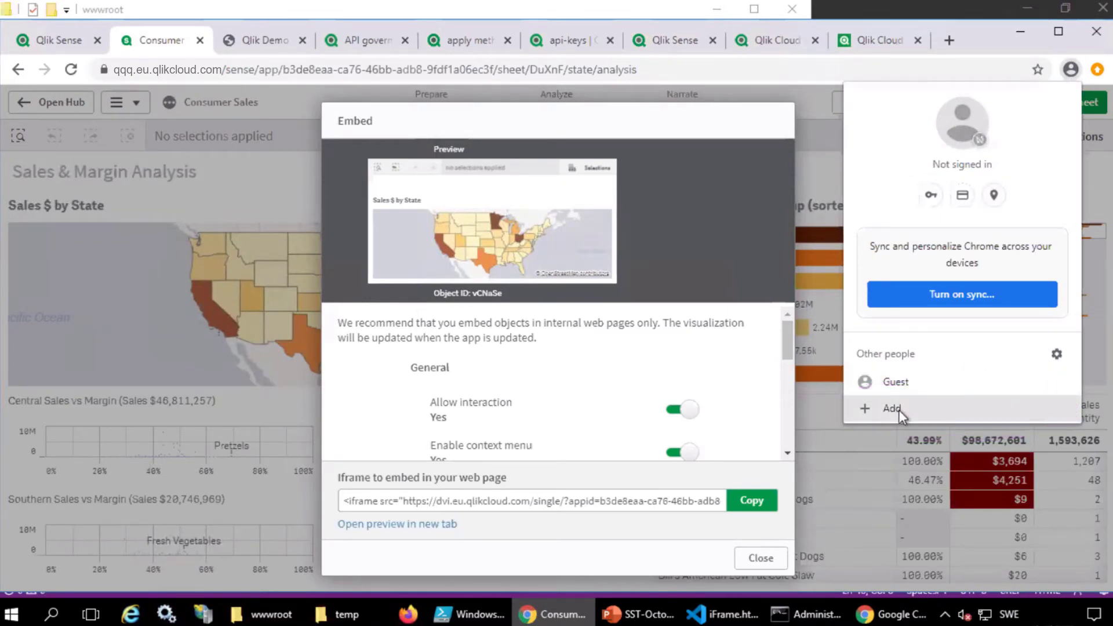
Add a new Chrome person named STT1, opening a fresh window for it.
left_click(892, 408)
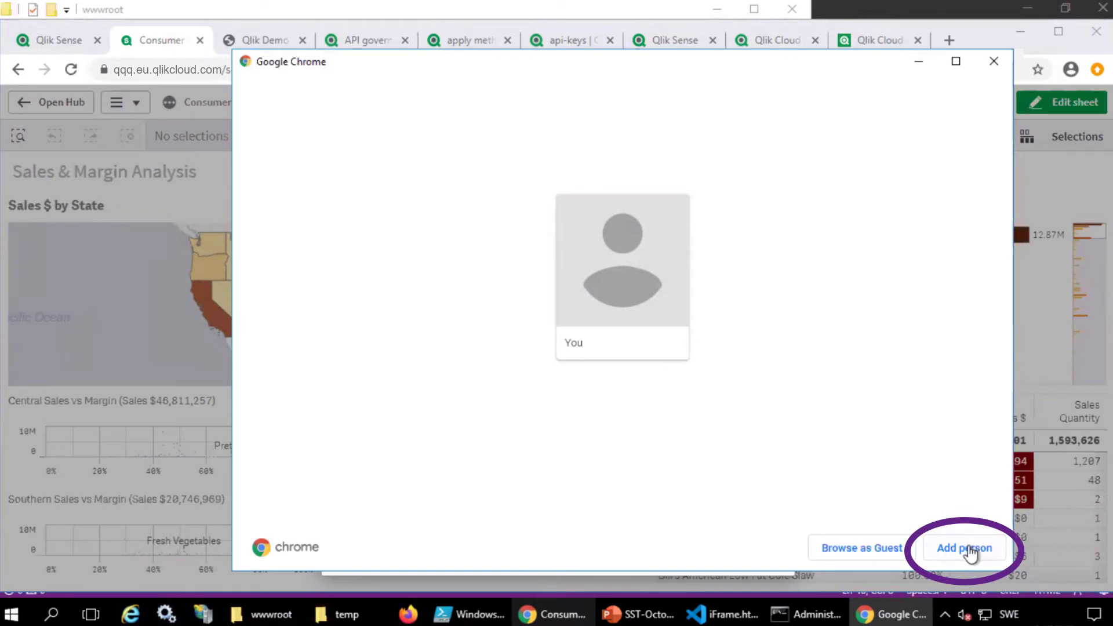
left_click(963, 548)
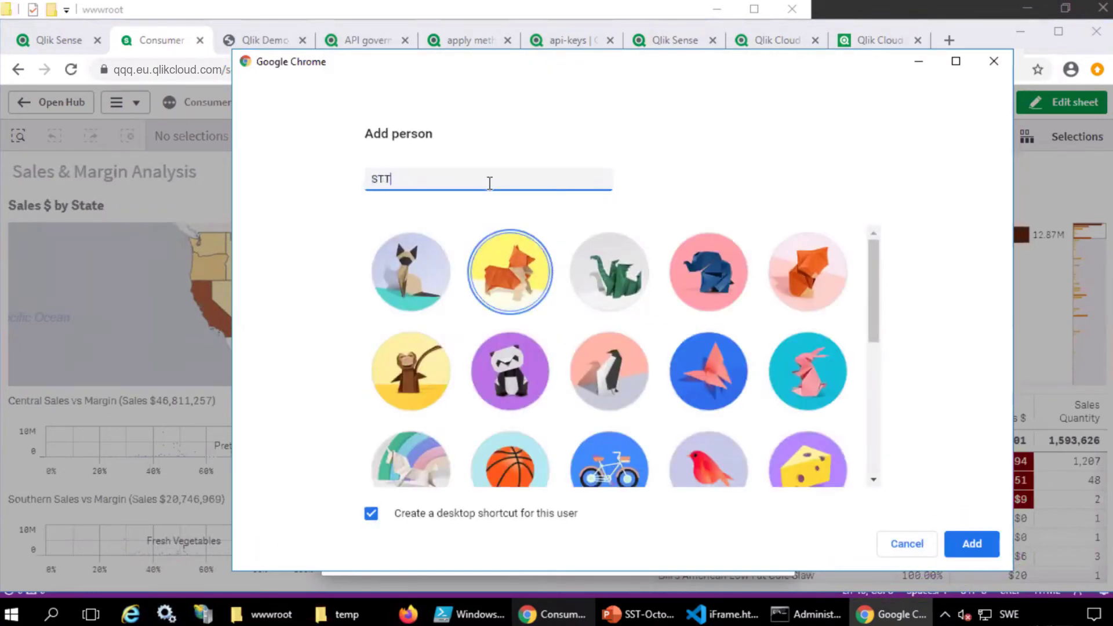
type("1")
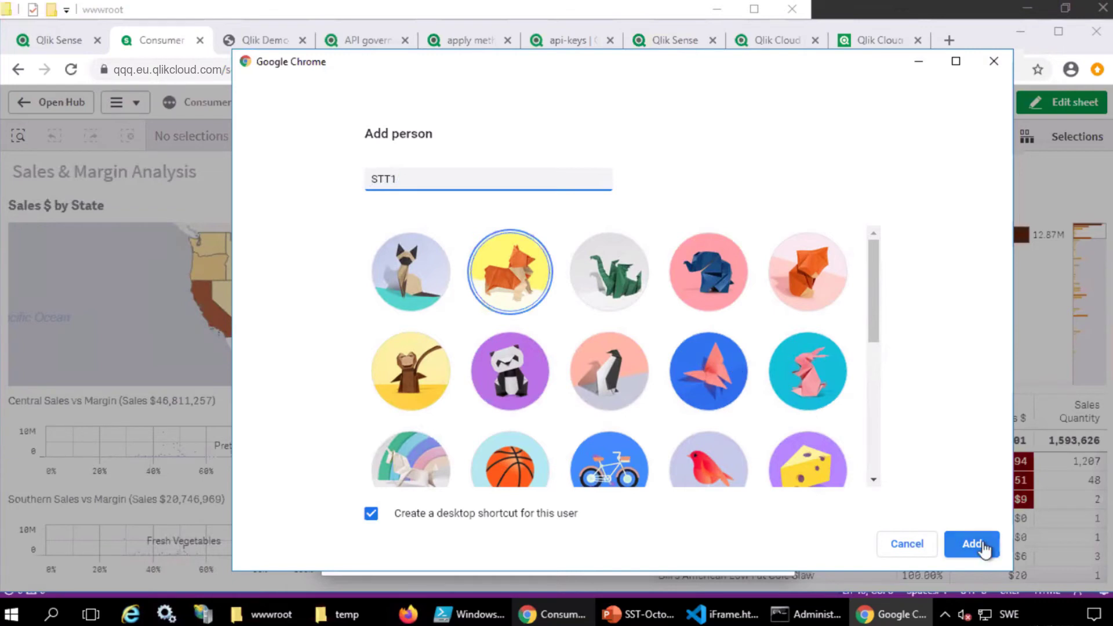
left_click(972, 543)
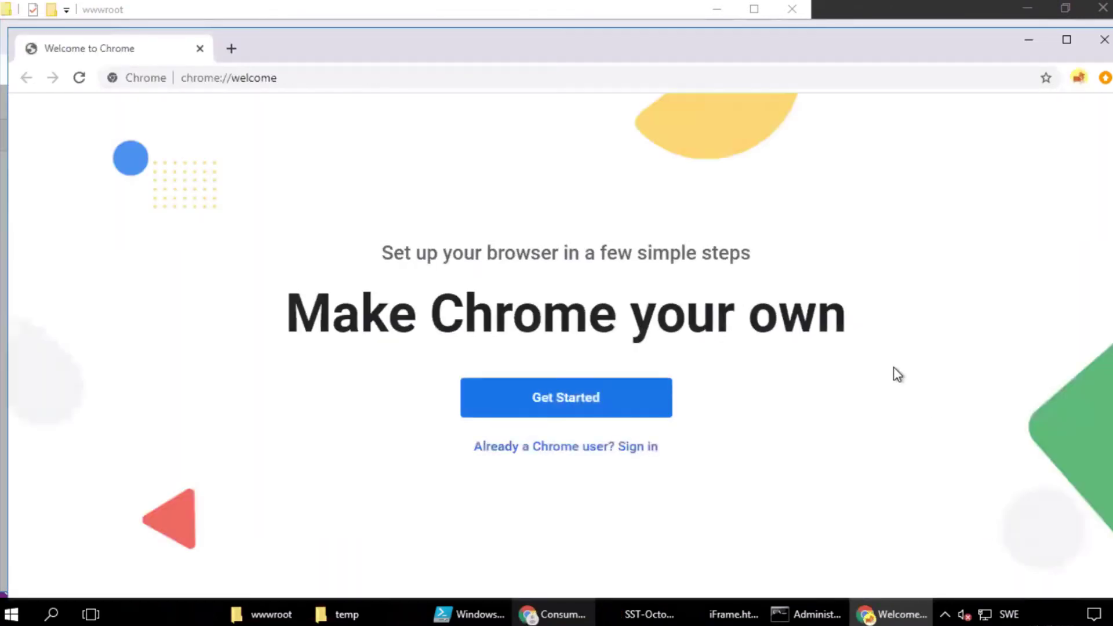
left_click(228, 78)
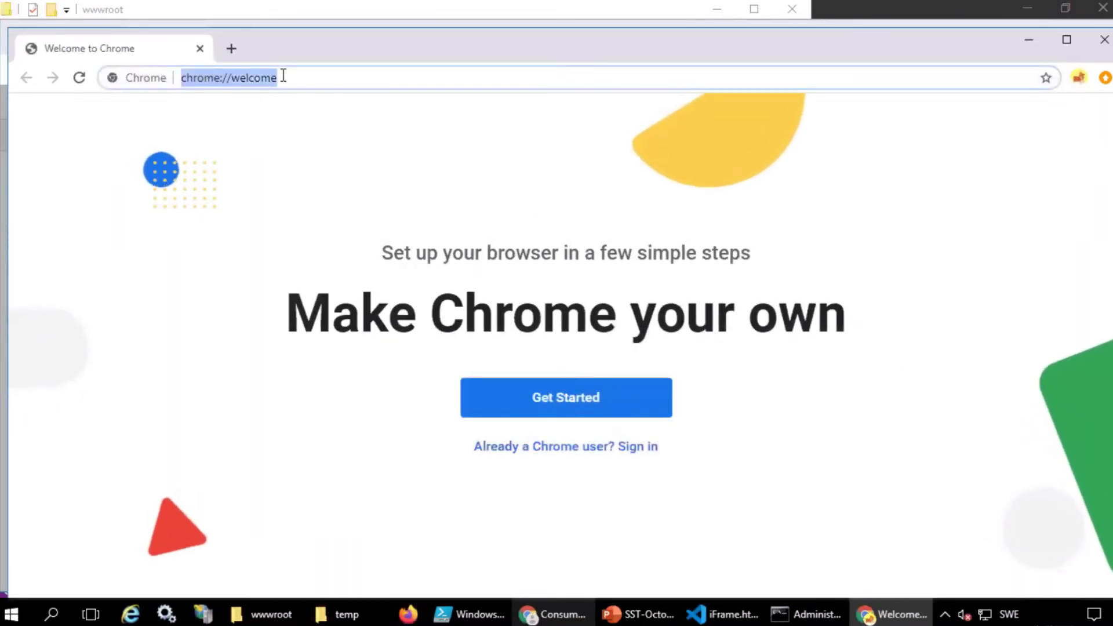
type("https://")
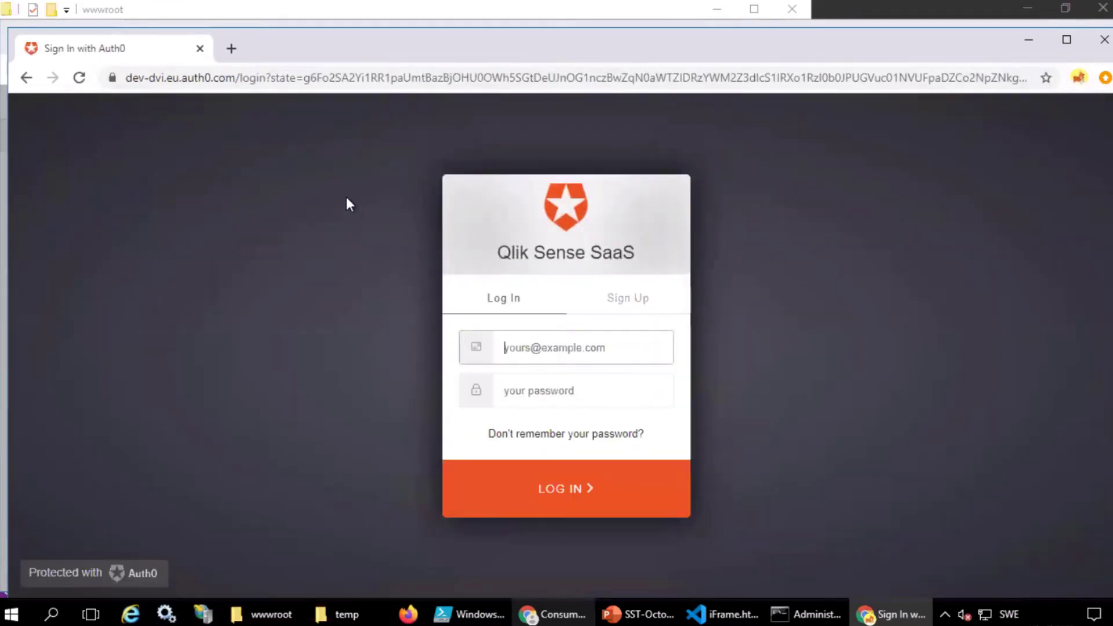
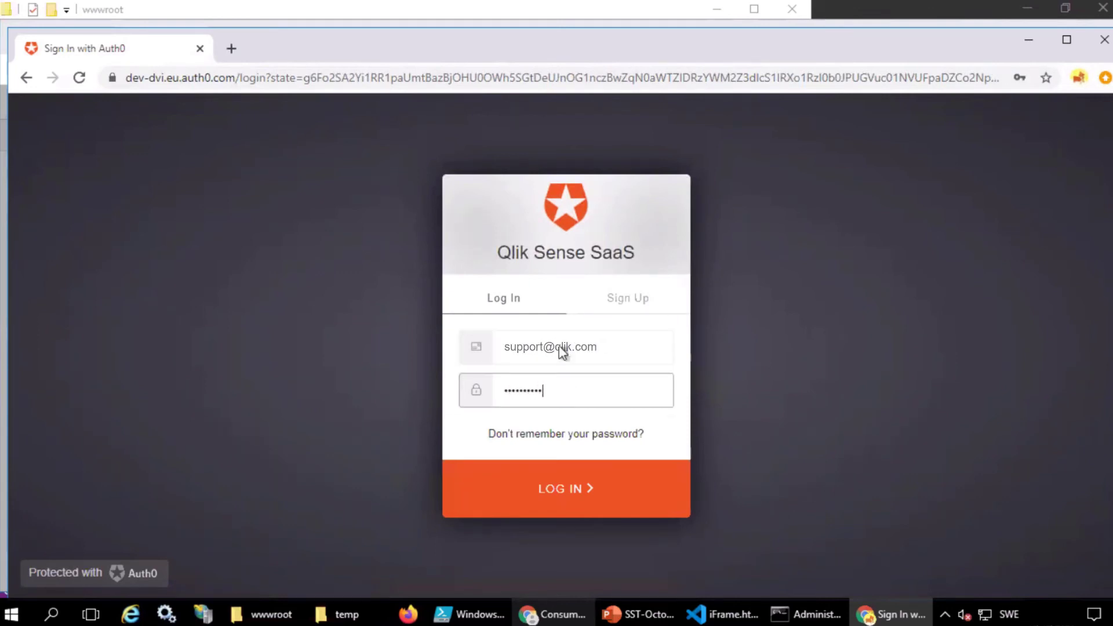
left_click(566, 488)
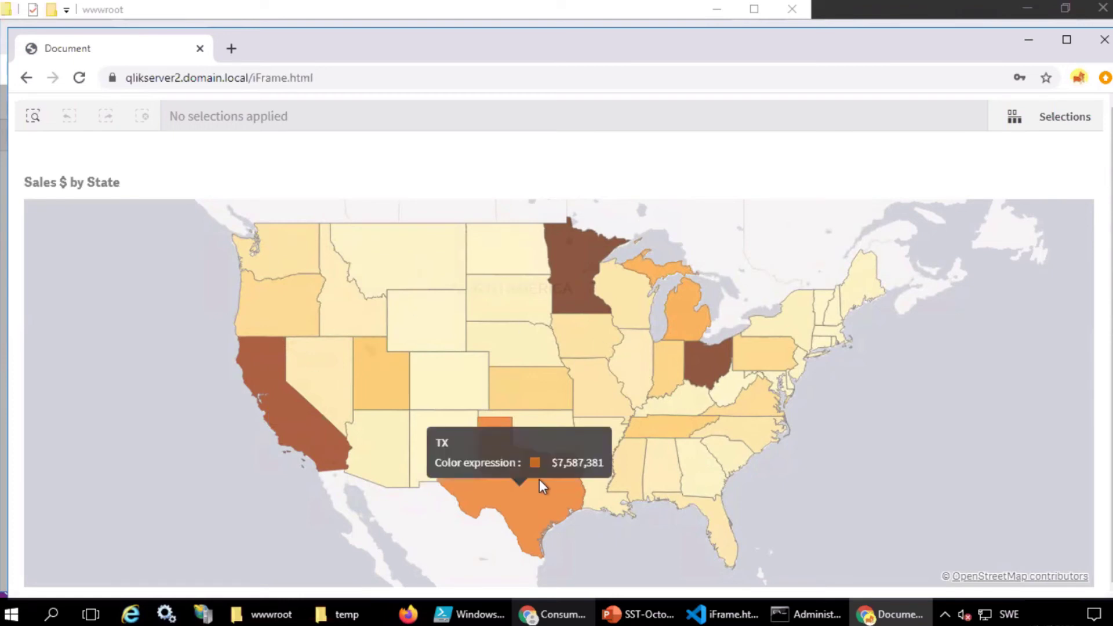
Select Texas on the embedded Sales $ by State map and confirm the selection.
left_click(519, 497)
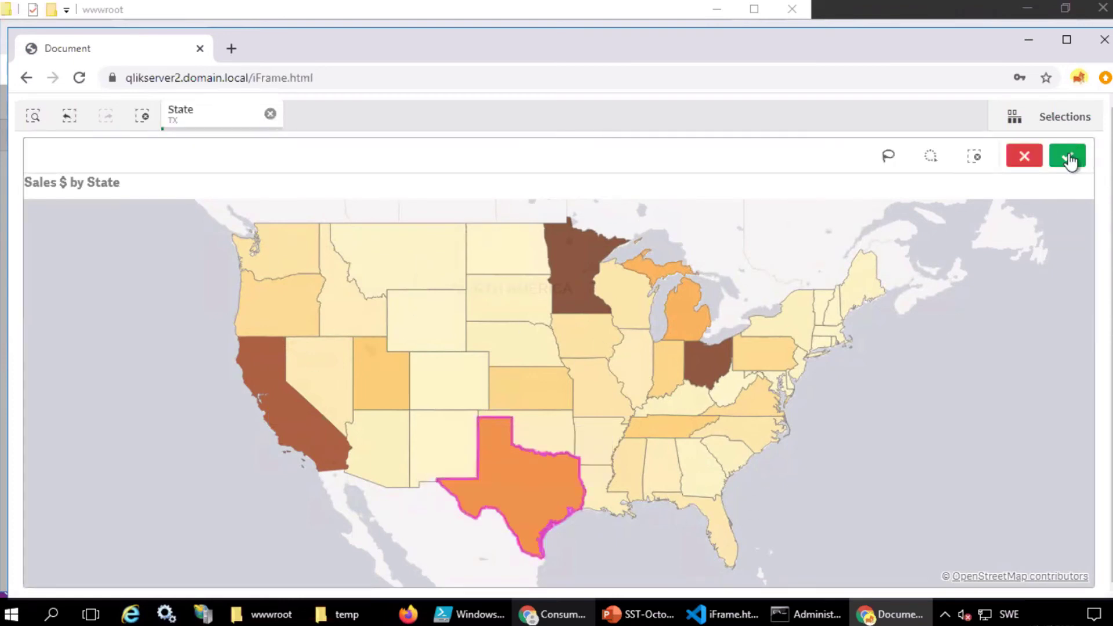
left_click(1067, 155)
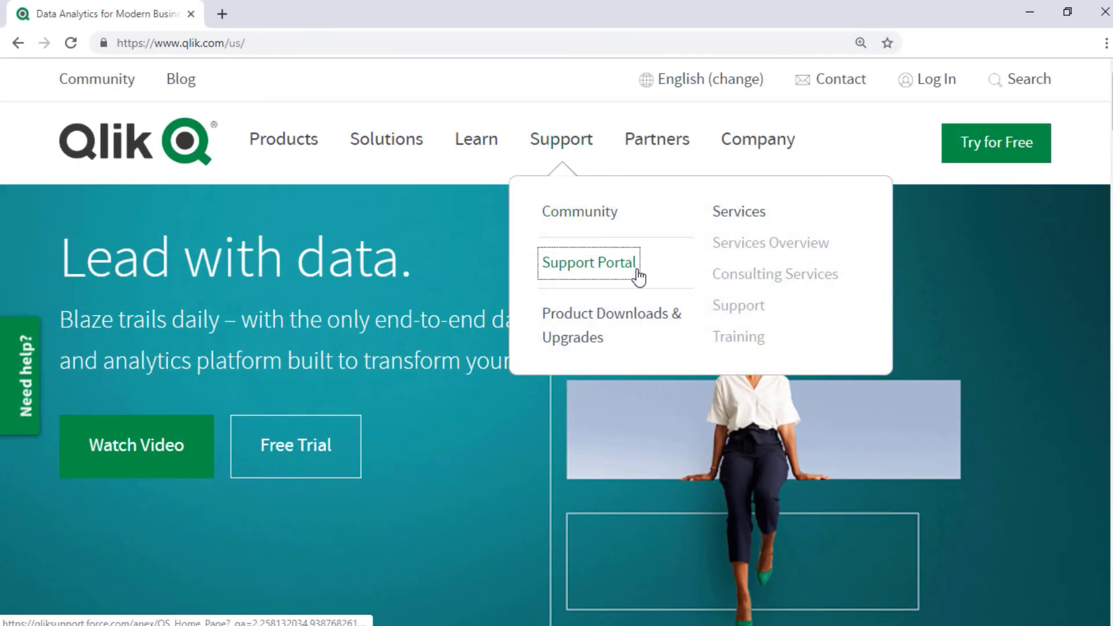
Search the Qlik Support Portal for Windows Event Logs.
left_click(587, 262)
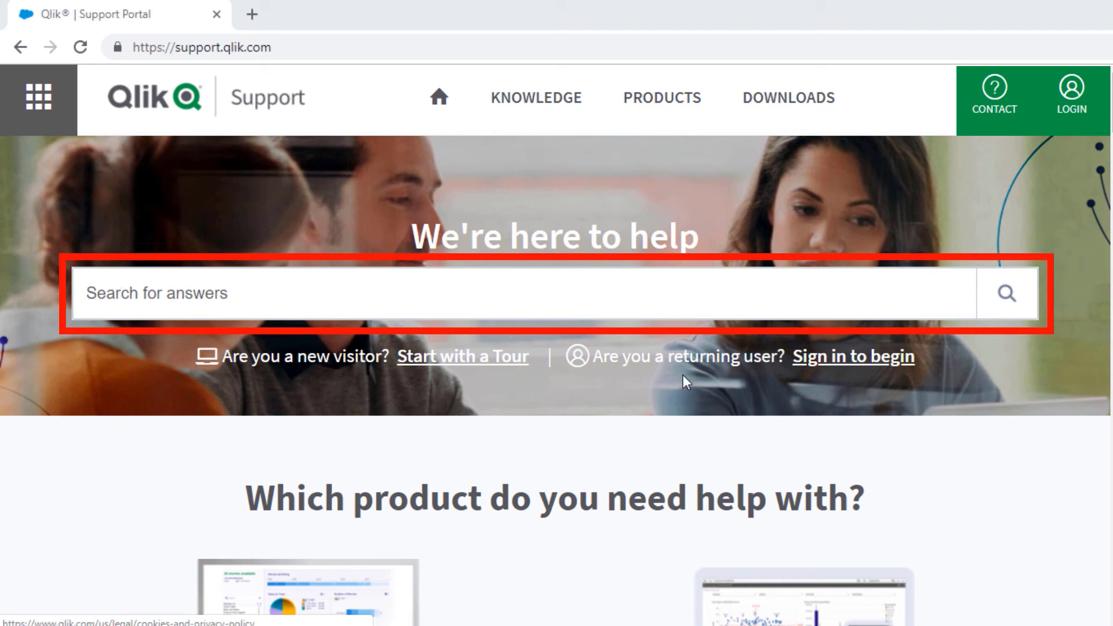
type("Windows Event Logs")
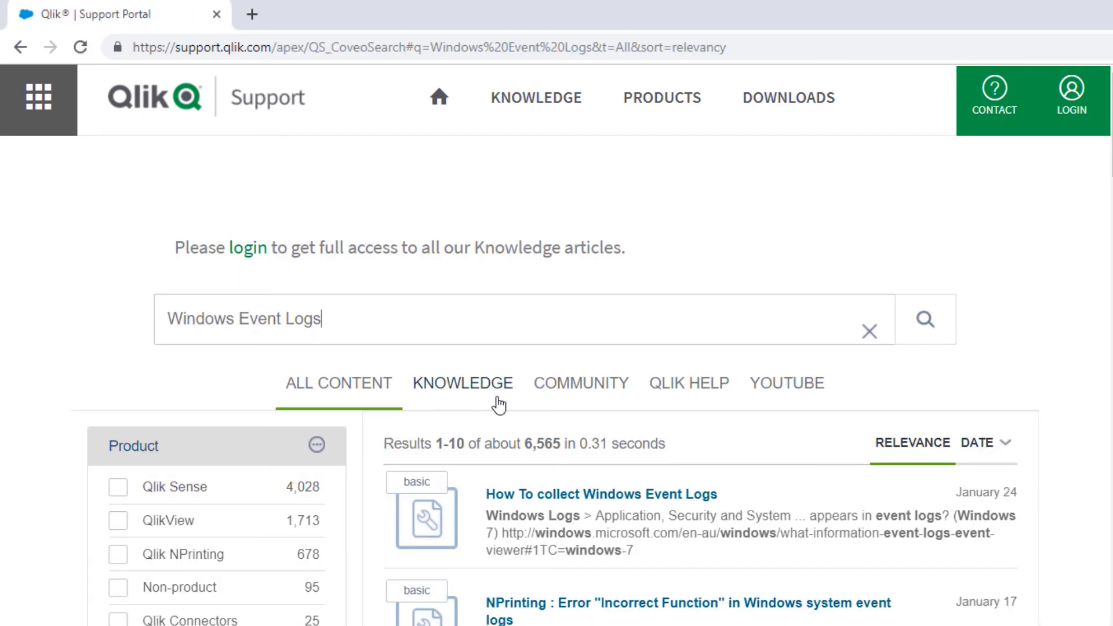
mouse_move(791, 400)
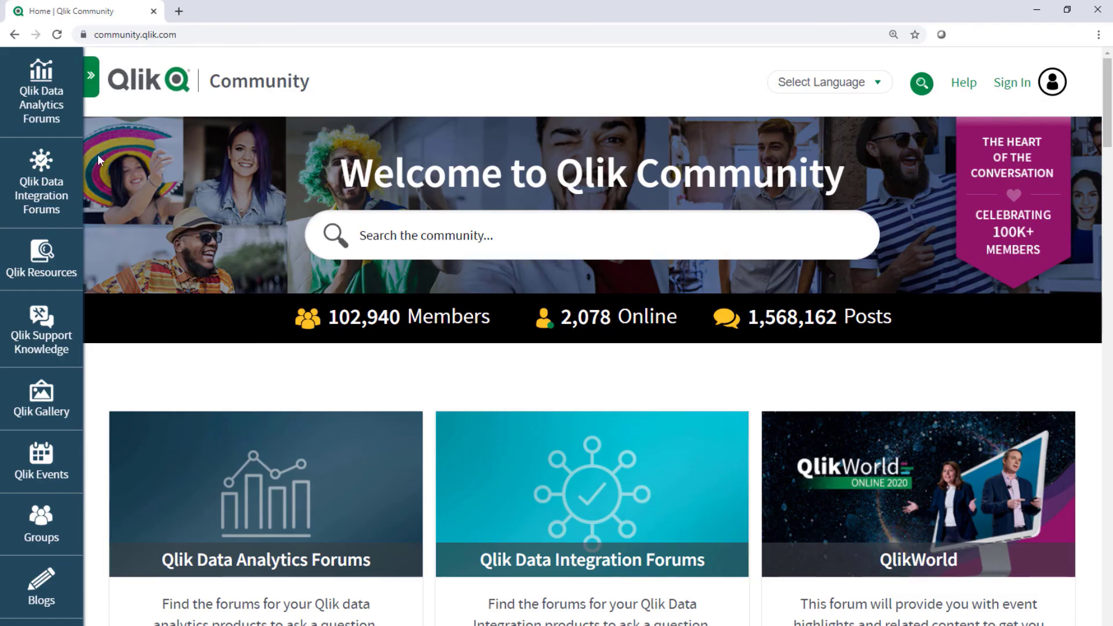
Expand the Qlik Community sidebar to reveal the full forums and resources navigation menu.
left_click(90, 78)
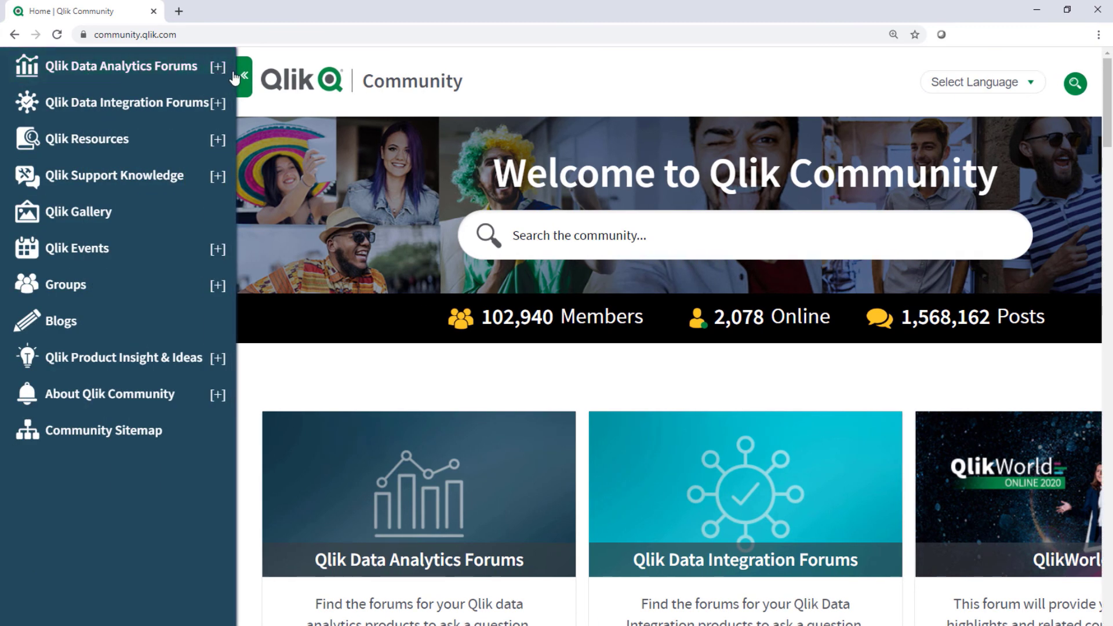